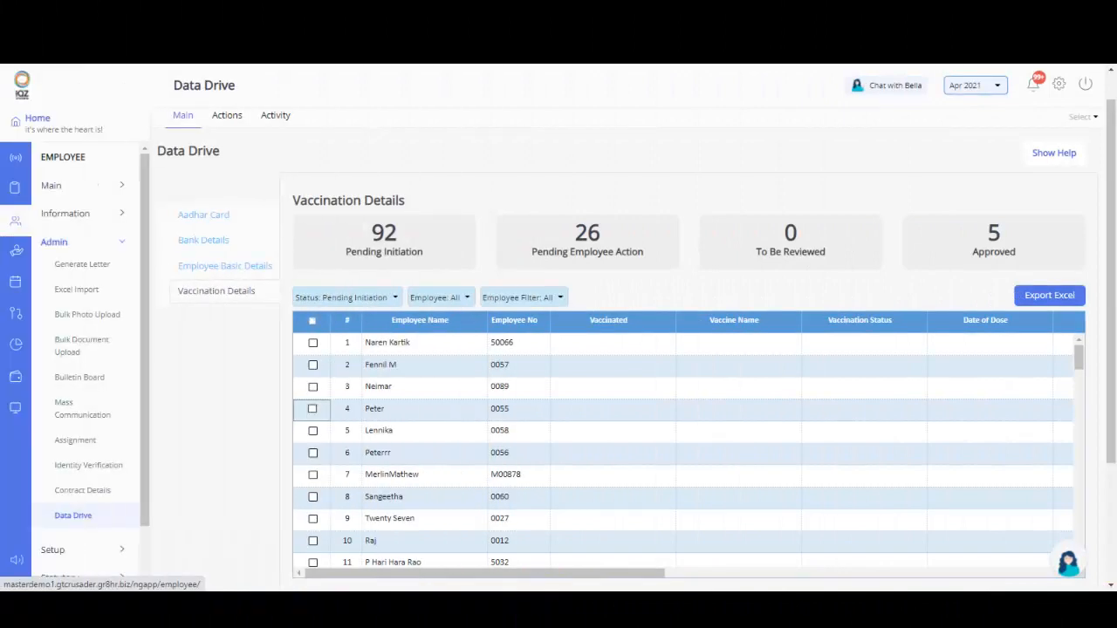
Select employees in rows 2 and 4, then initiate and confirm the vaccination data drive.
click(73, 515)
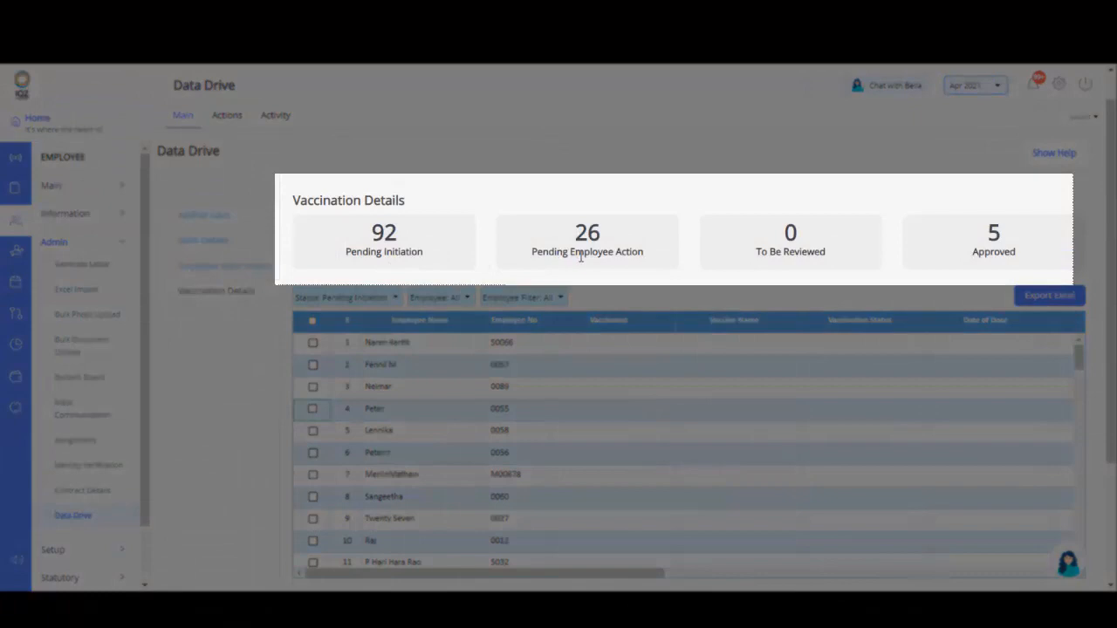
mouse_move(777, 258)
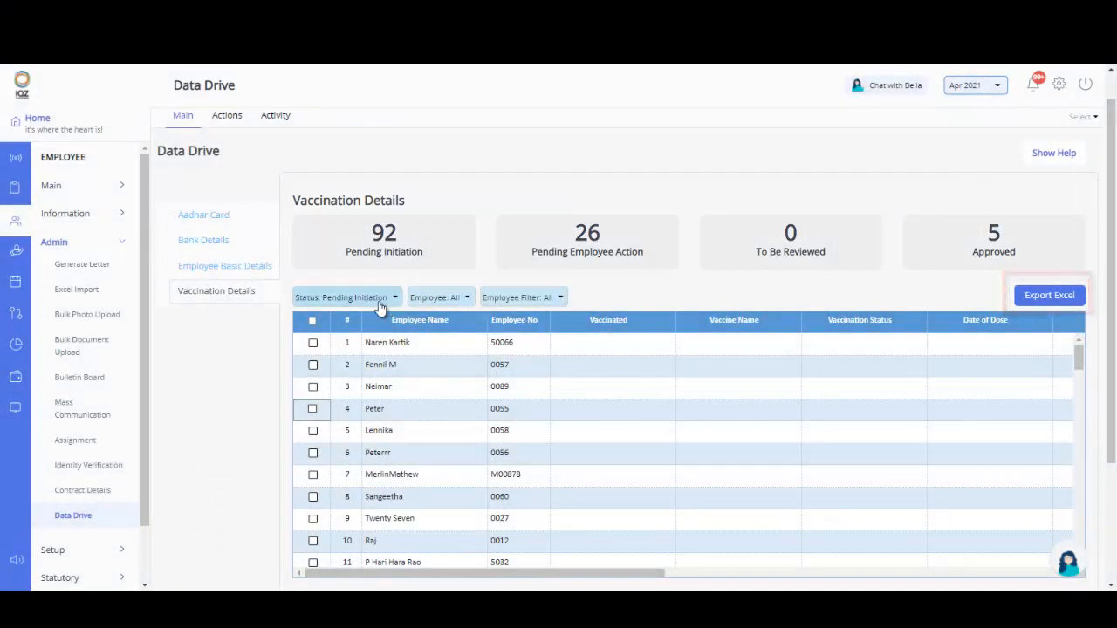
click(344, 296)
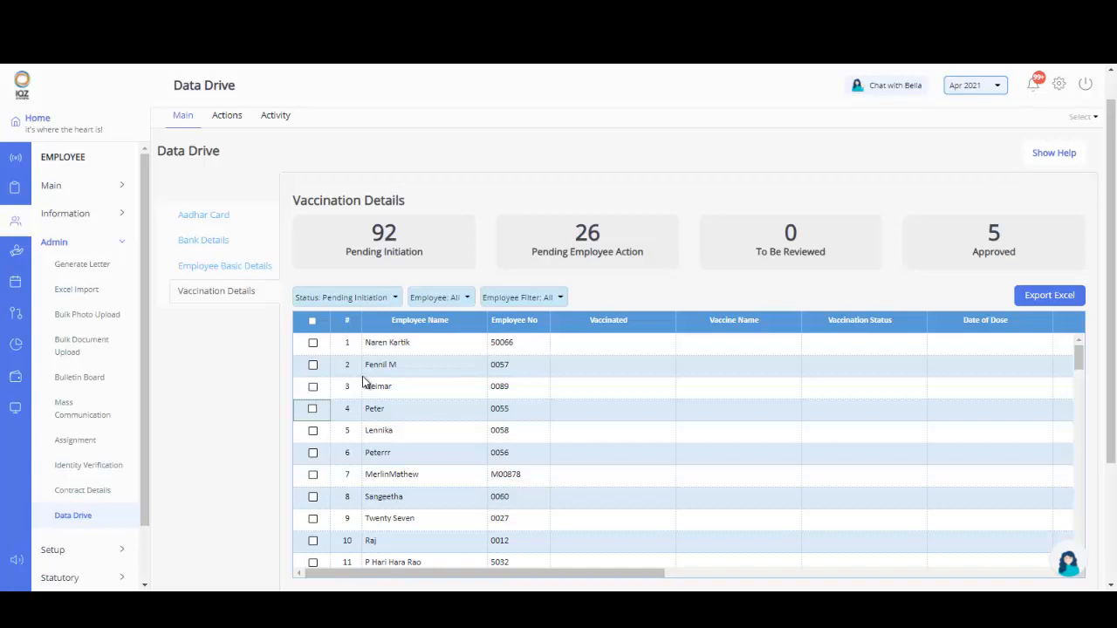
click(312, 364)
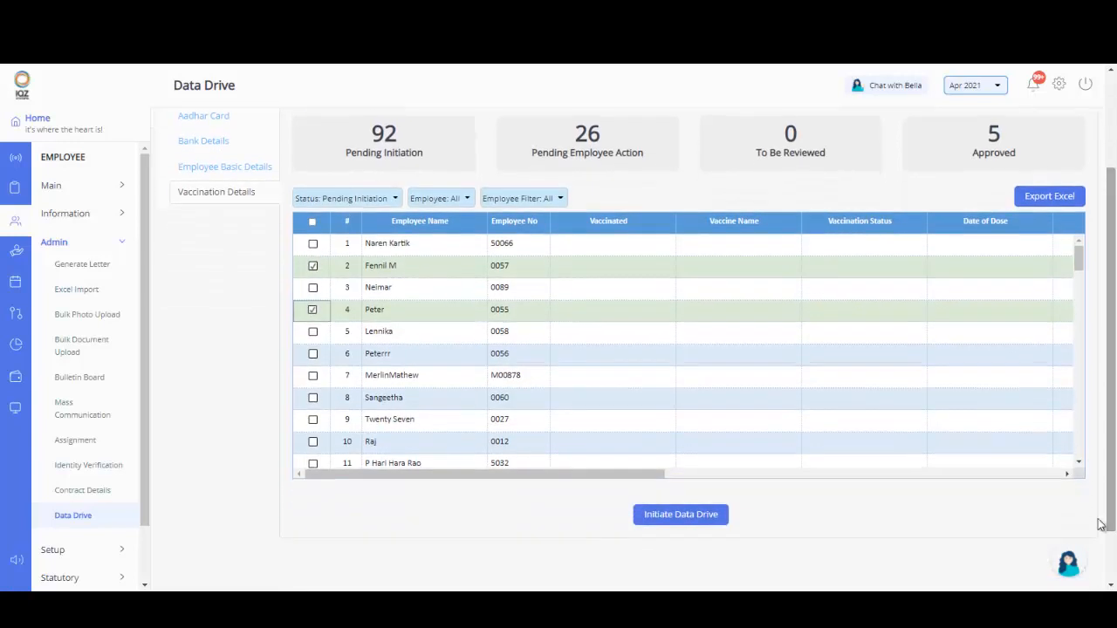
click(681, 514)
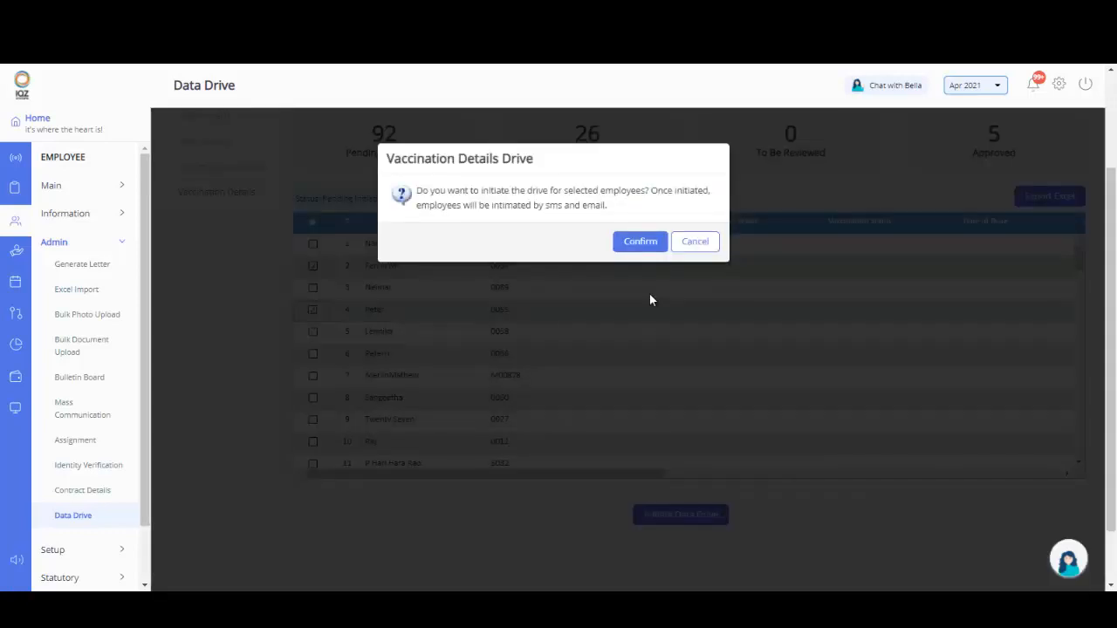
click(640, 241)
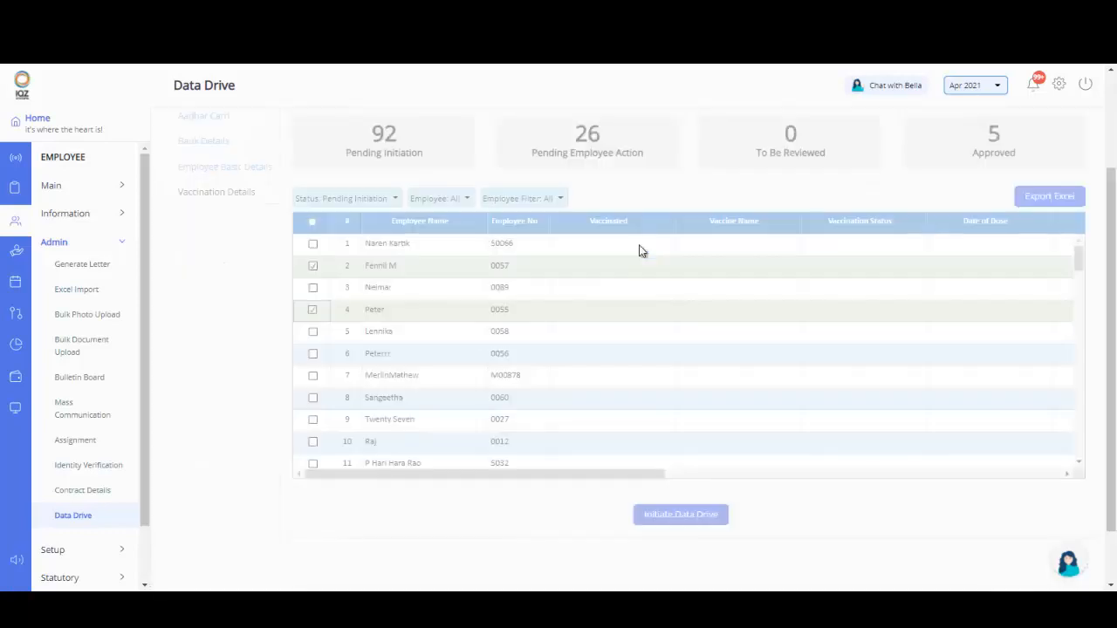
click(680, 514)
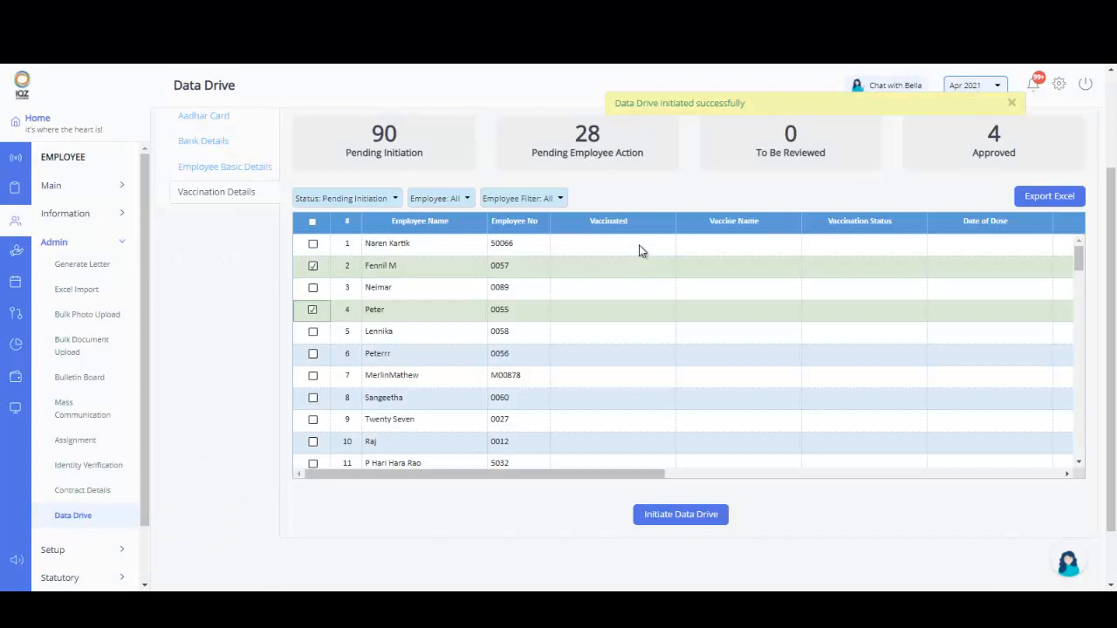
click(37, 118)
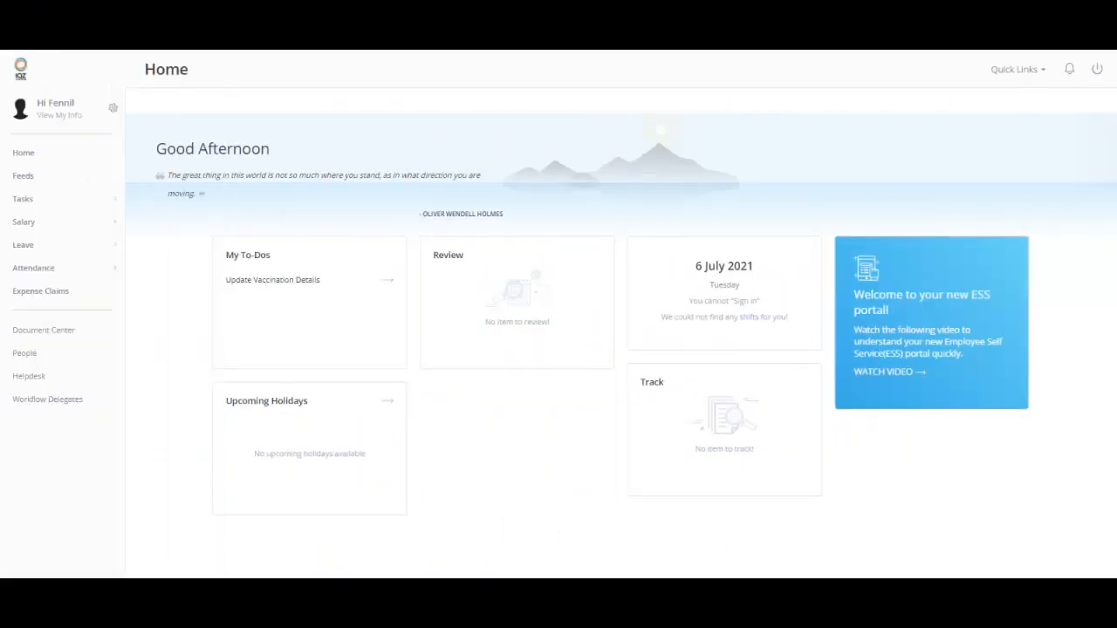
click(272, 279)
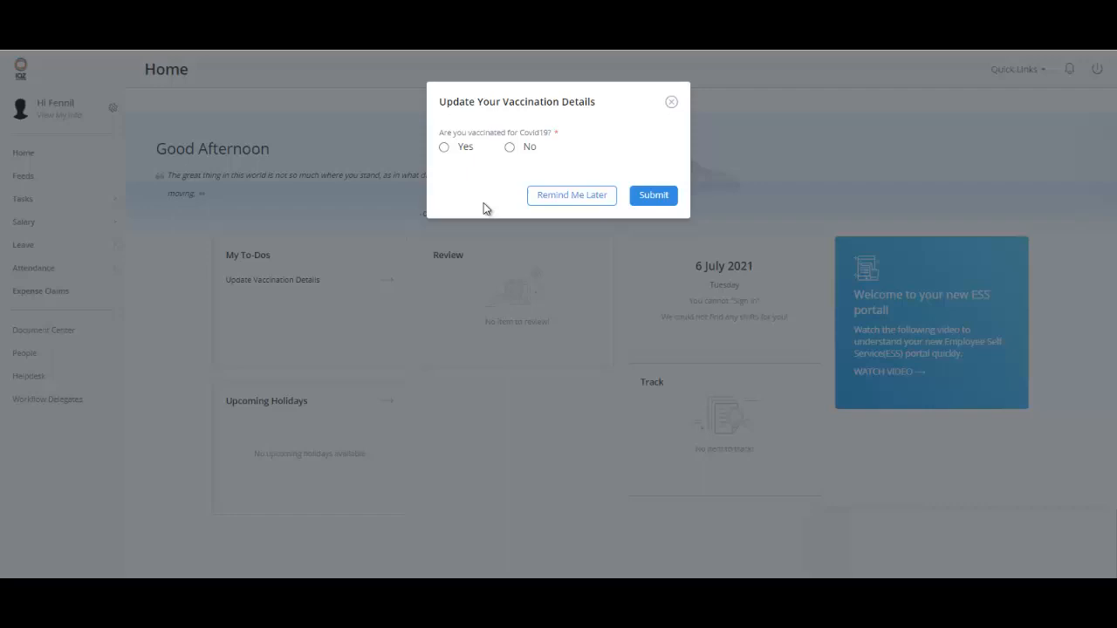
mouse_move(571, 195)
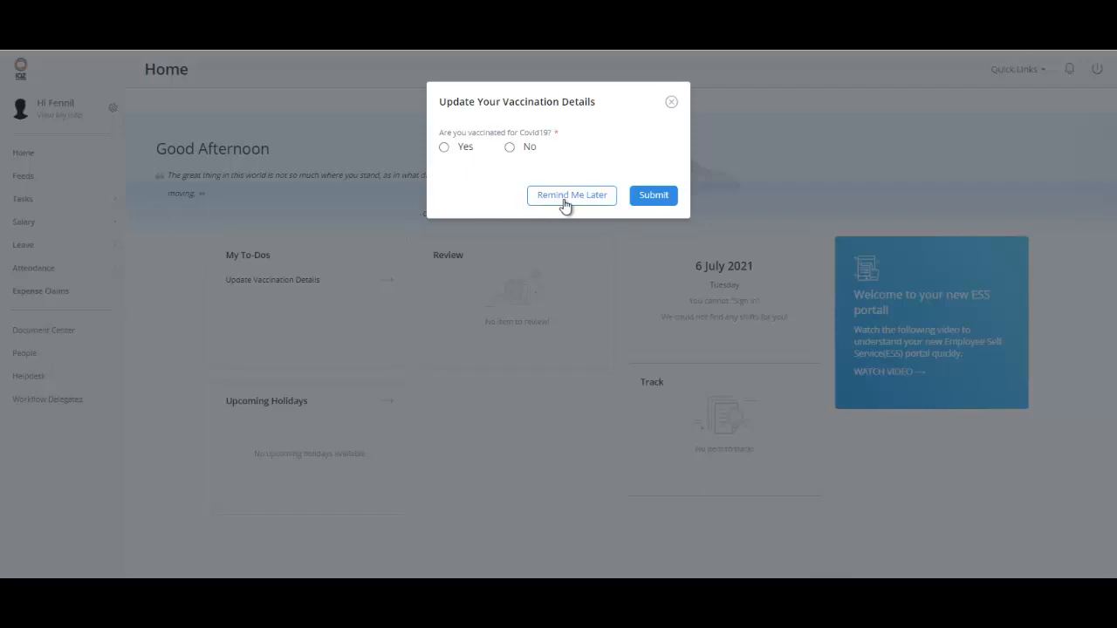
click(572, 195)
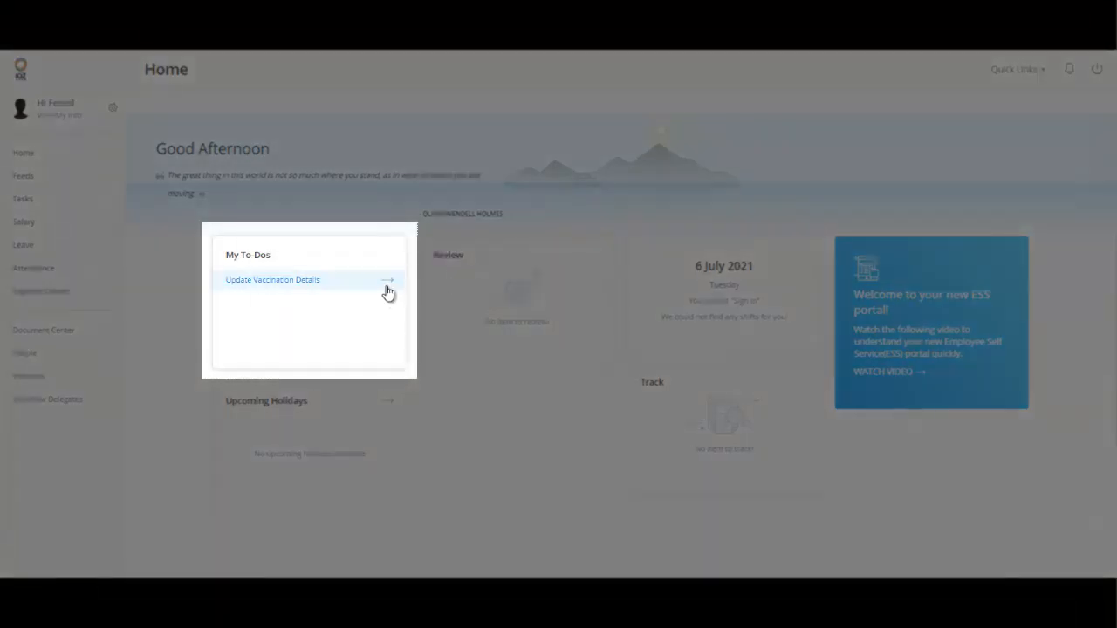
Answer No, give 'Infected by Covid-19' as reason, set eligible date 21 July, and submit.
click(272, 279)
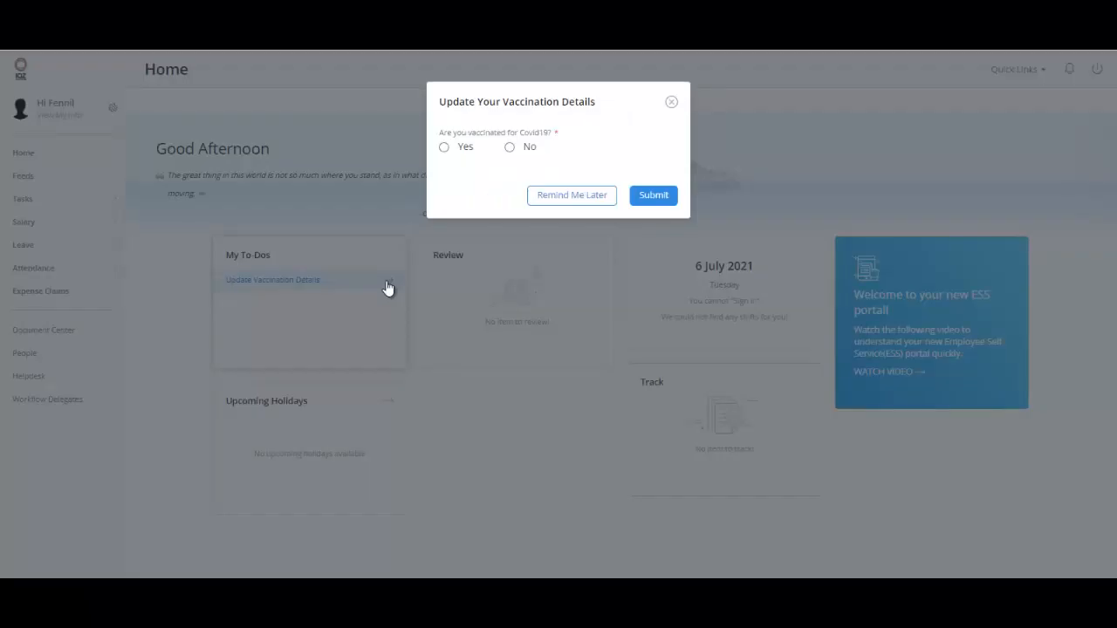
mouse_move(485, 181)
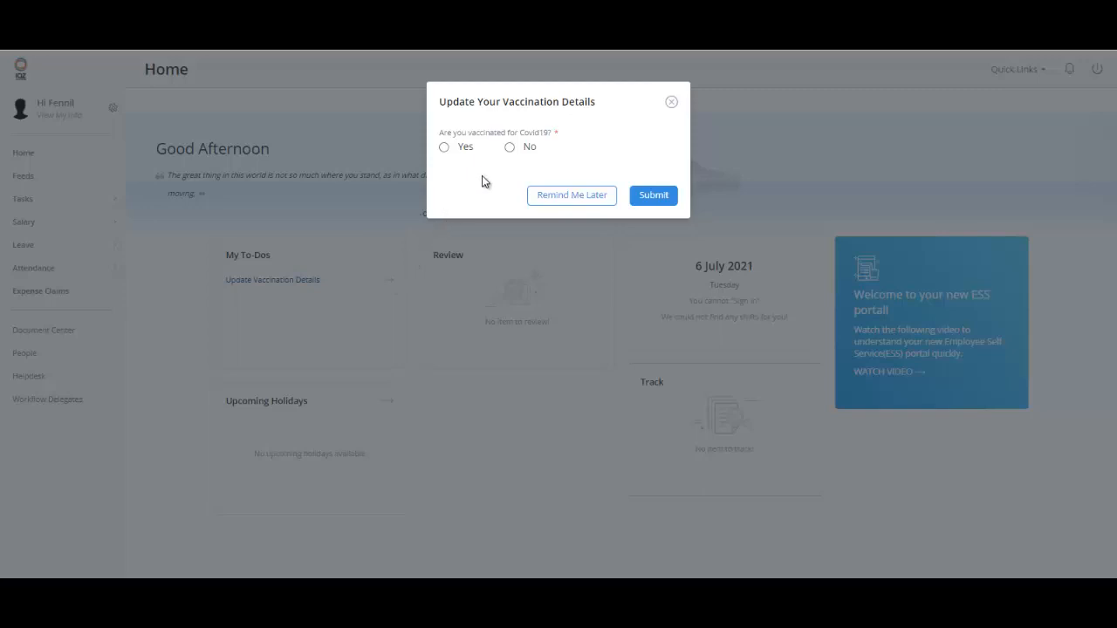
click(510, 146)
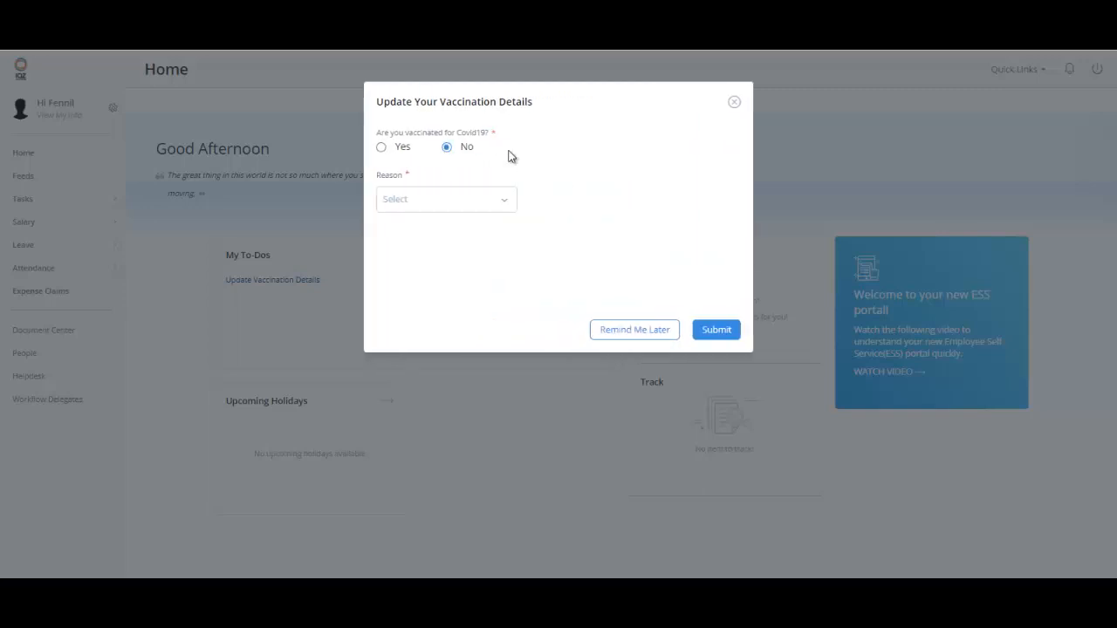
mouse_move(509, 203)
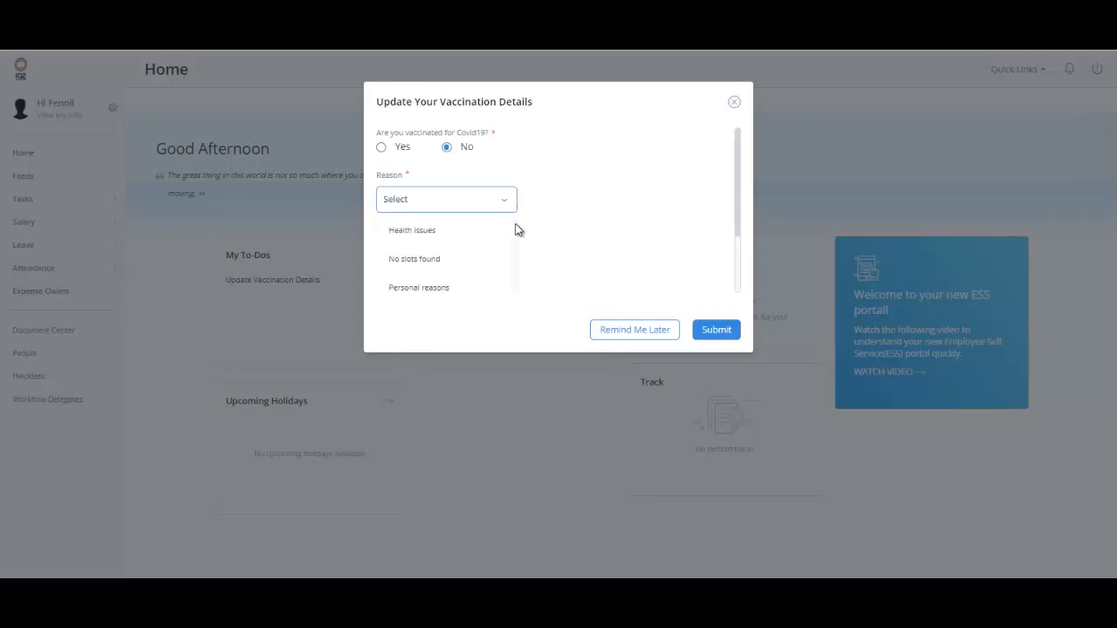
scroll(down, 3)
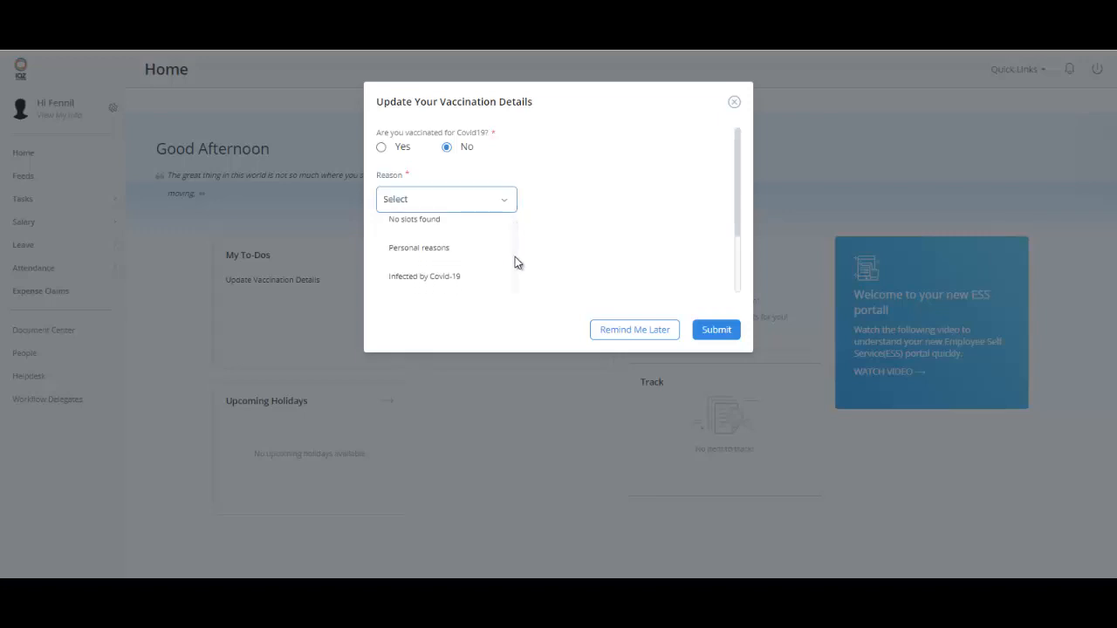
mouse_move(486, 277)
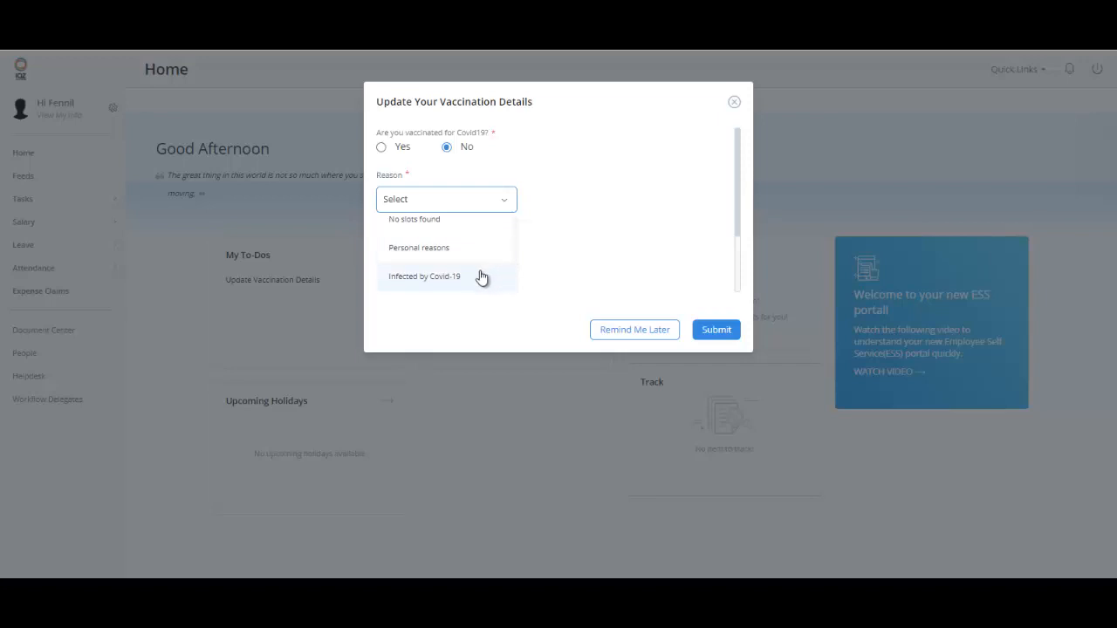
click(424, 277)
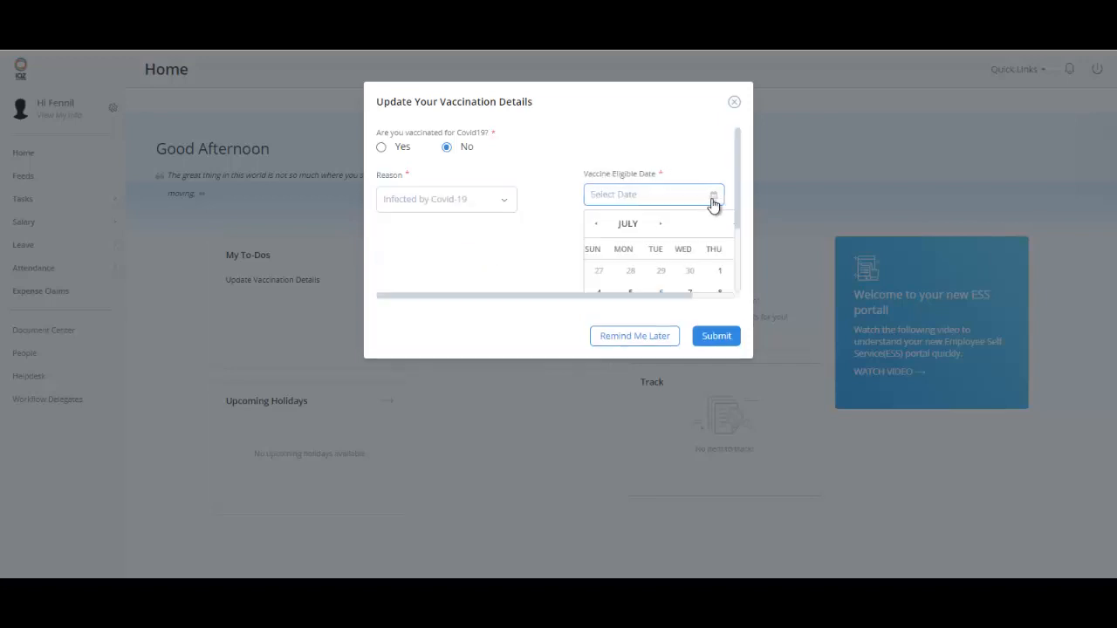
scroll(down, 3)
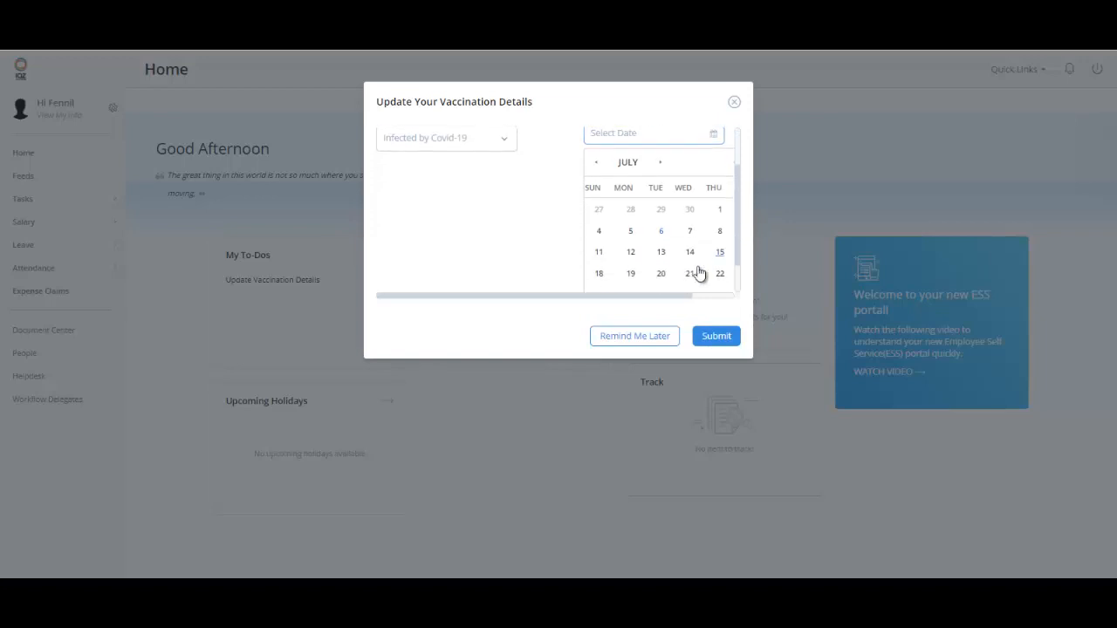
click(689, 273)
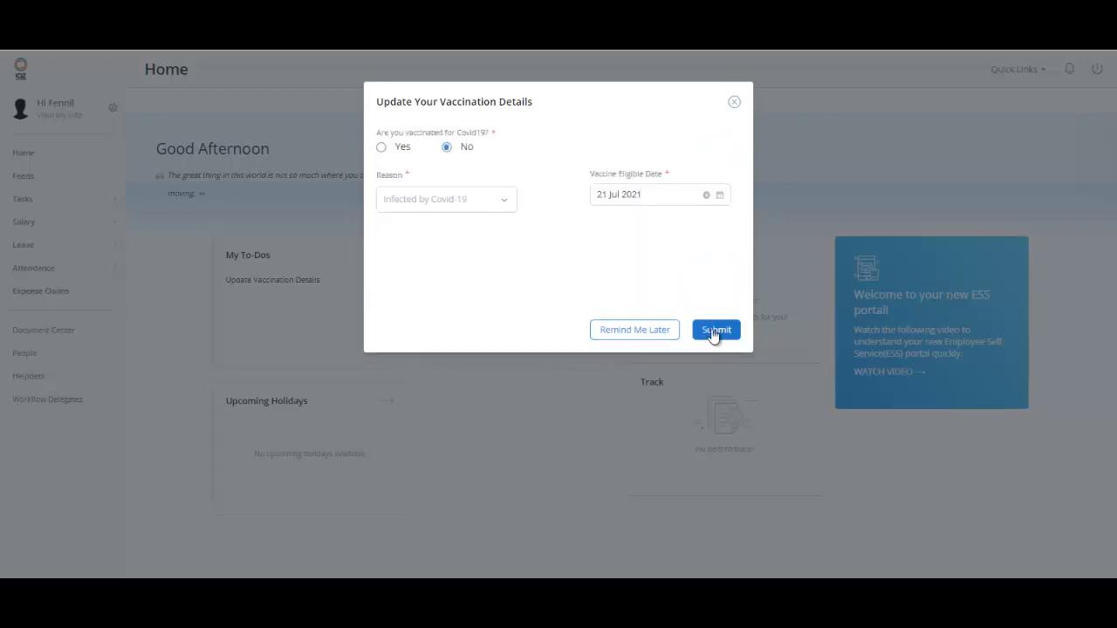
click(382, 147)
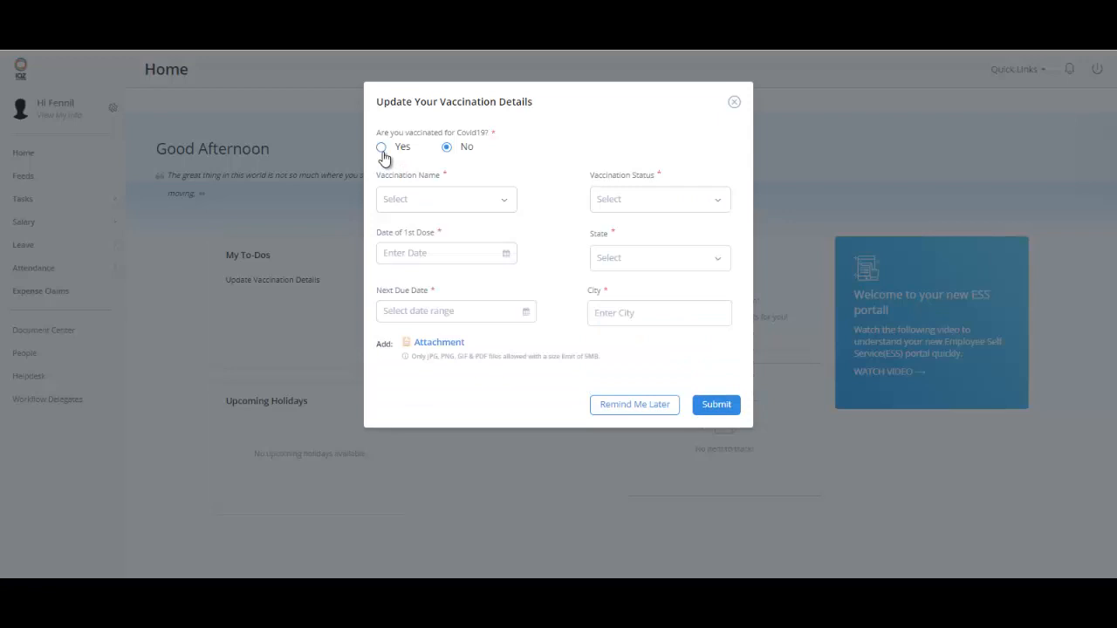
Mark the employee vaccinated with Covishield, Partially Vaccinated, and set the next due date range.
click(381, 147)
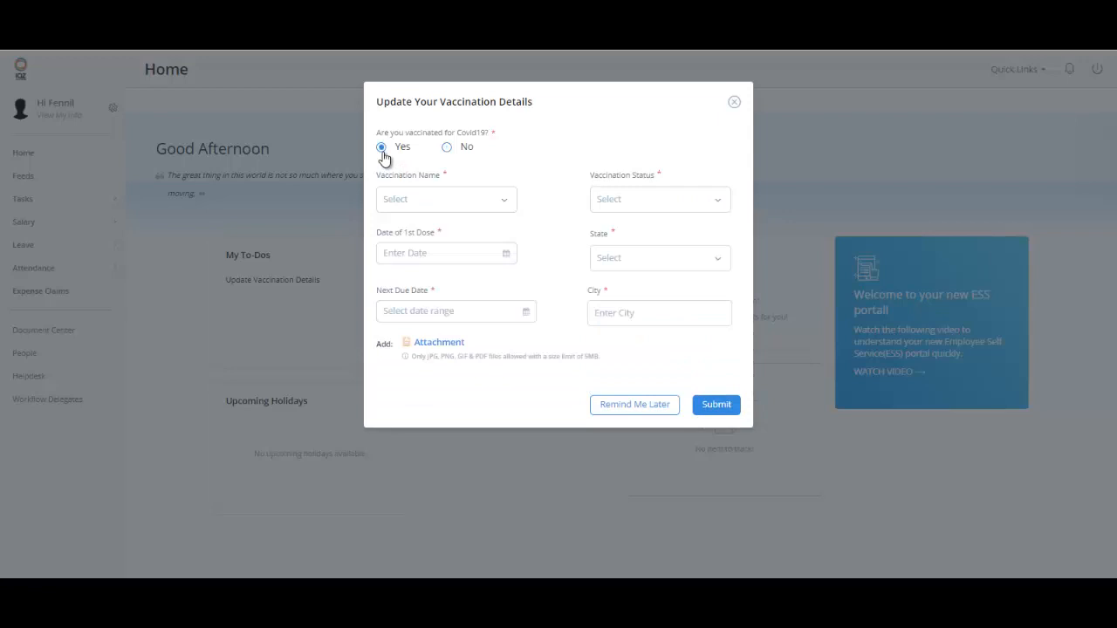
mouse_move(445, 205)
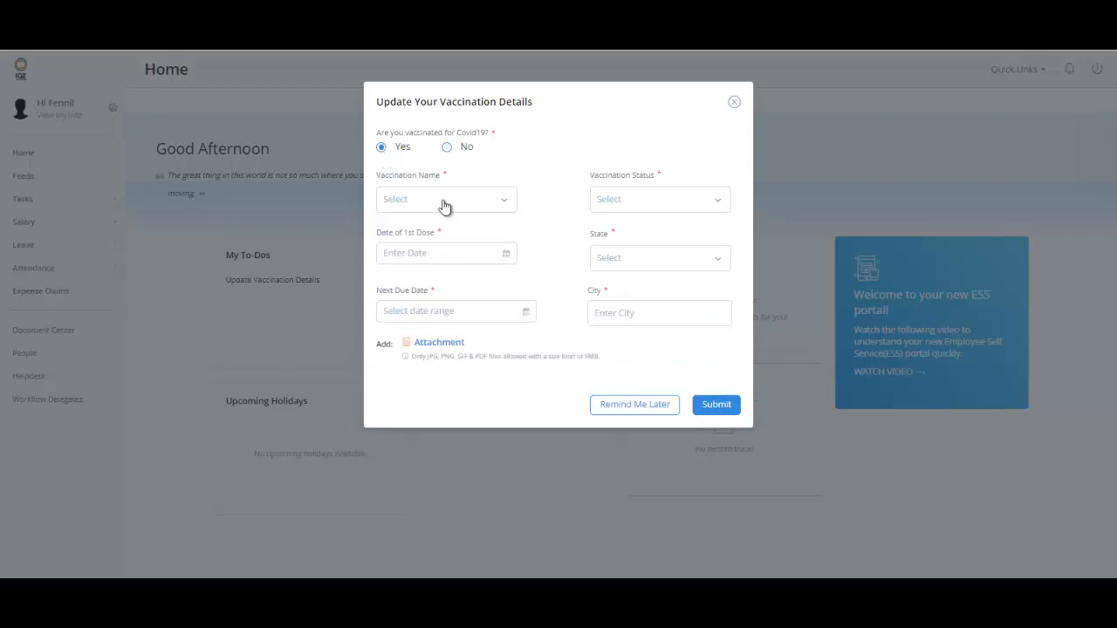
click(446, 199)
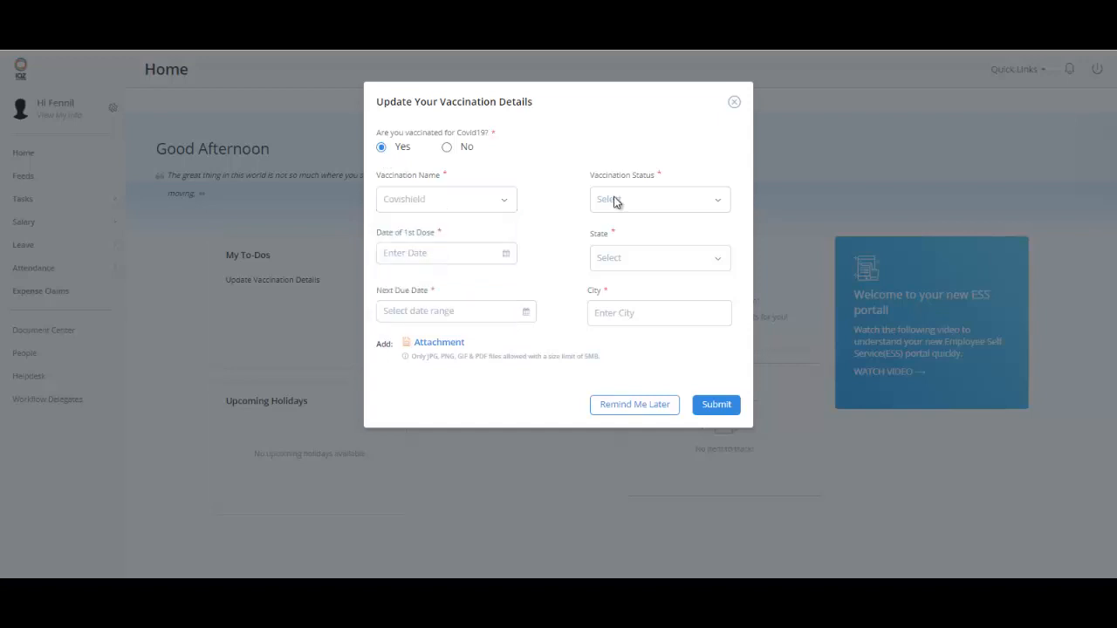
click(659, 199)
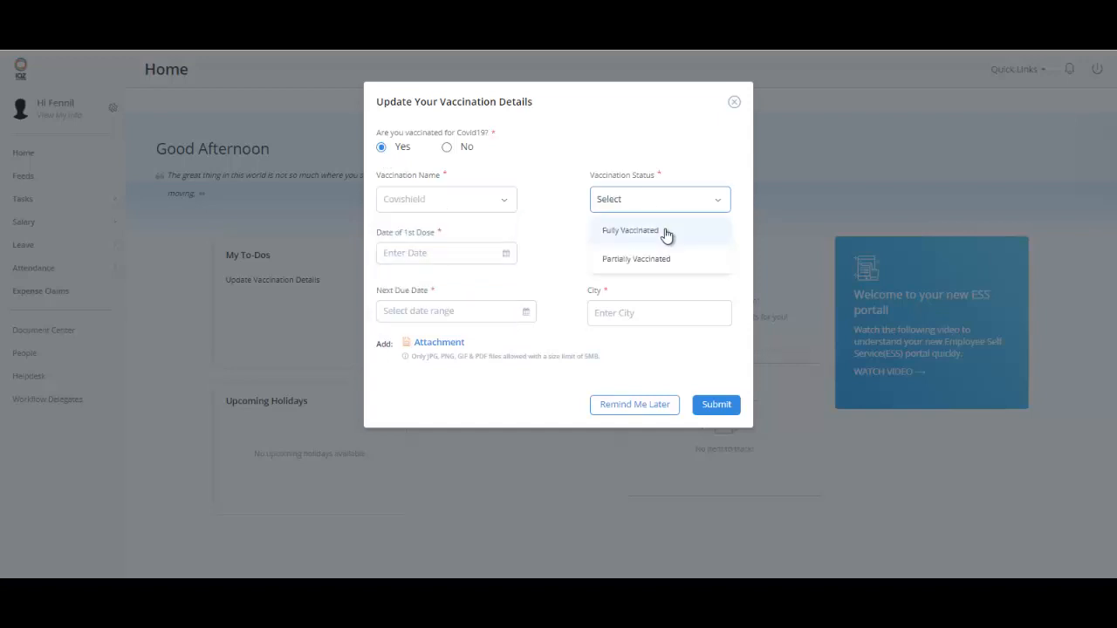
mouse_move(687, 265)
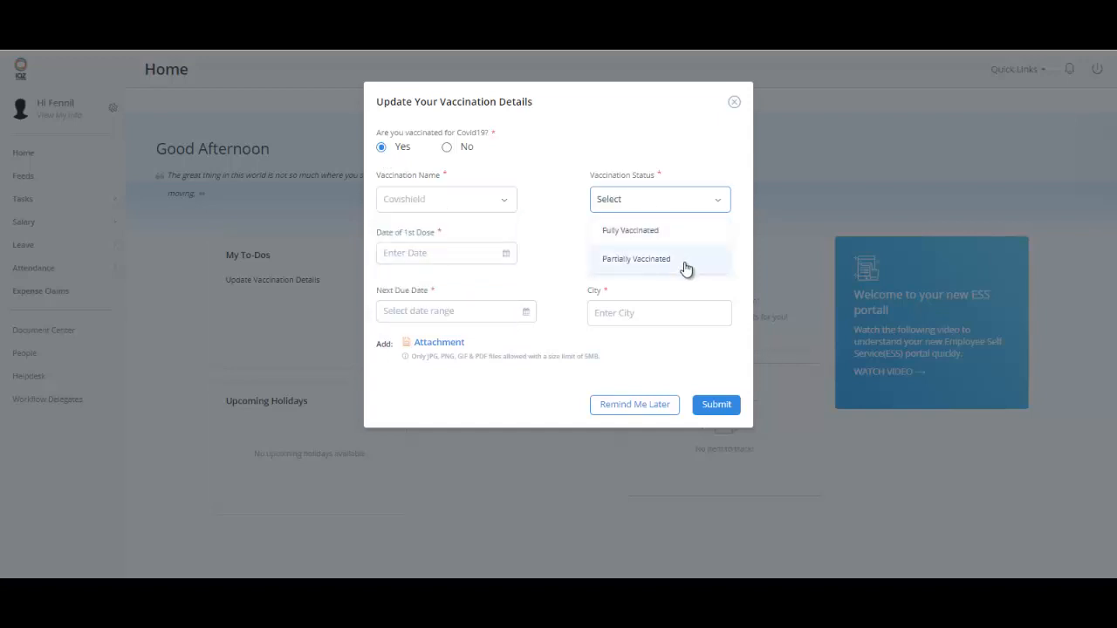
click(635, 259)
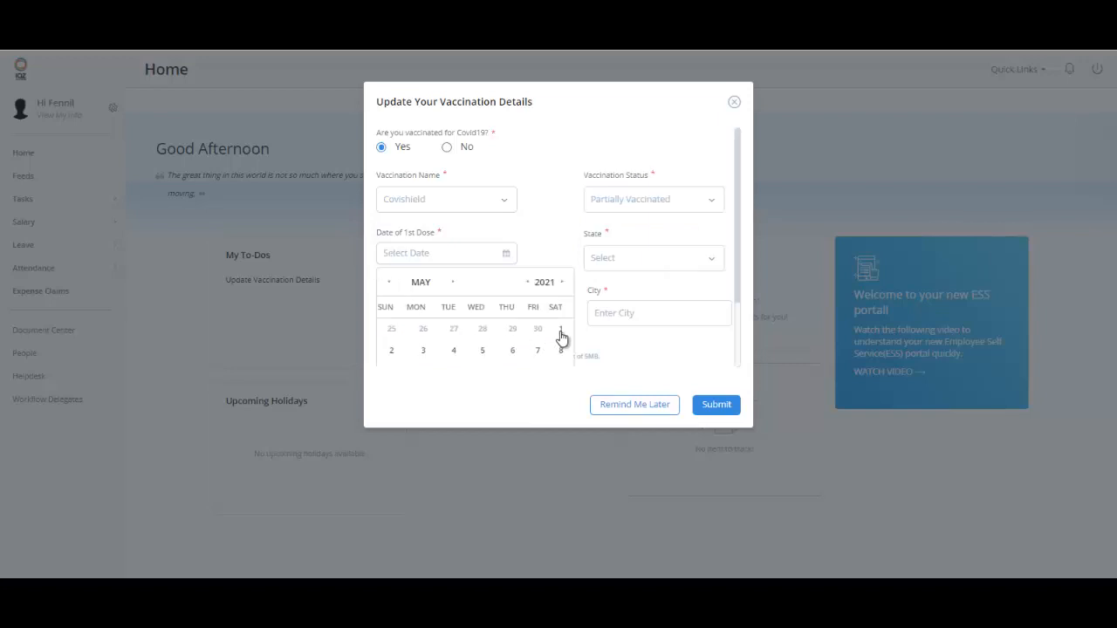
click(561, 332)
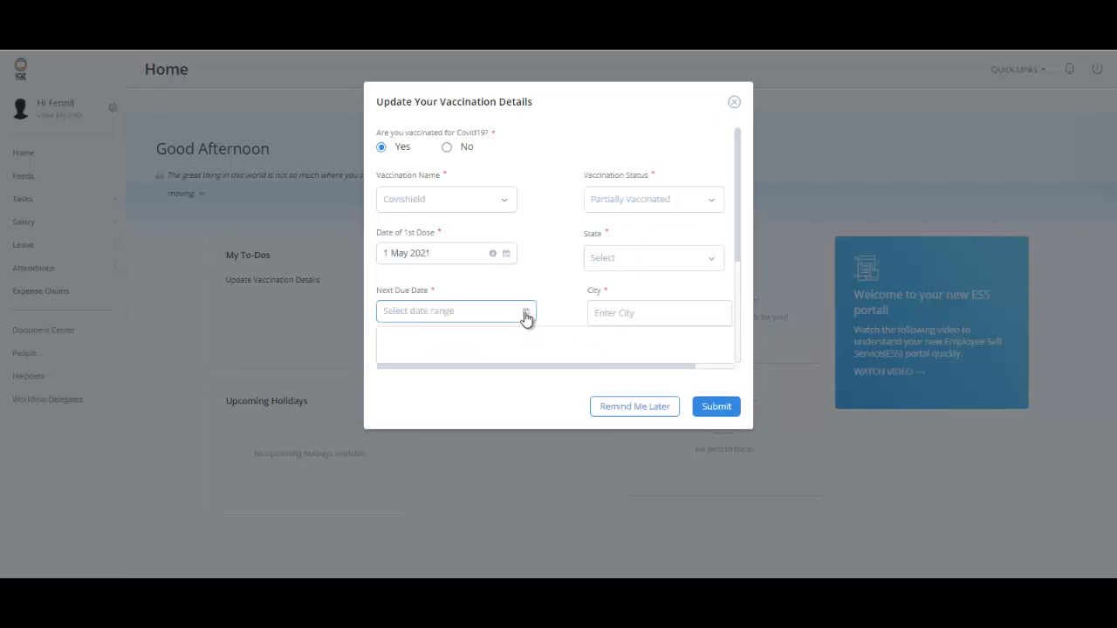
click(455, 312)
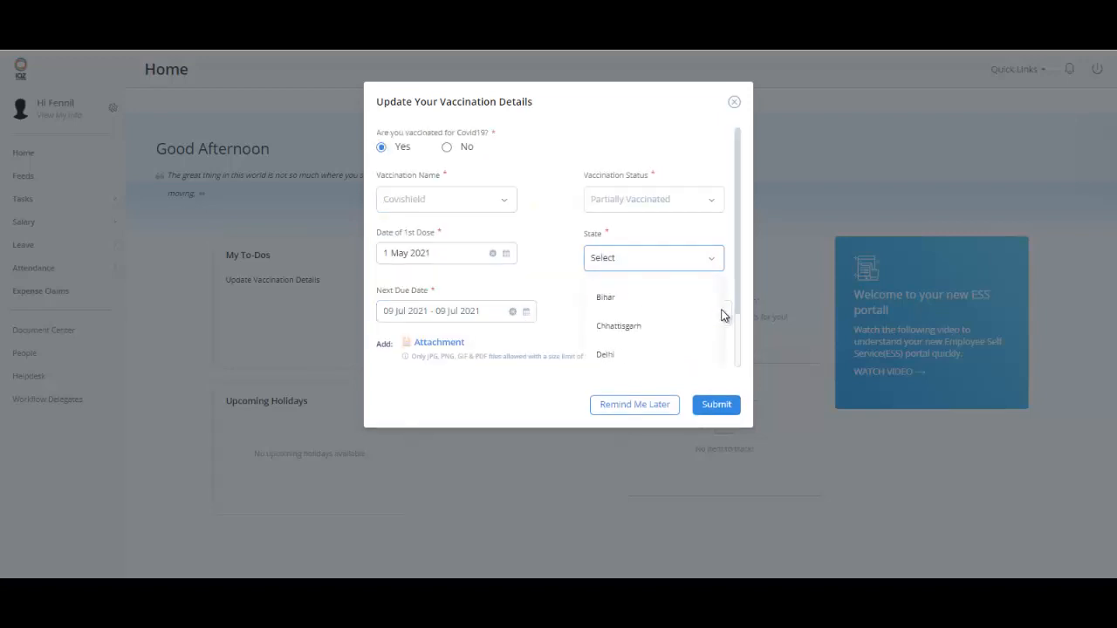
Enter Bangalore as city, attach the vaccination PDF certificate, and submit the details.
text(Bangalore)
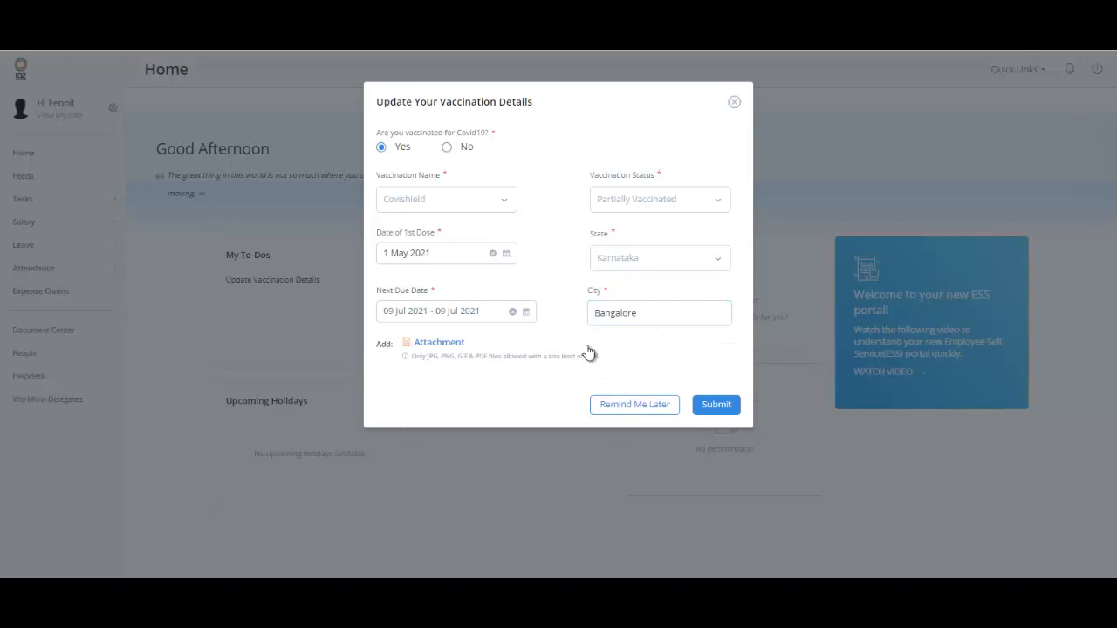
click(439, 342)
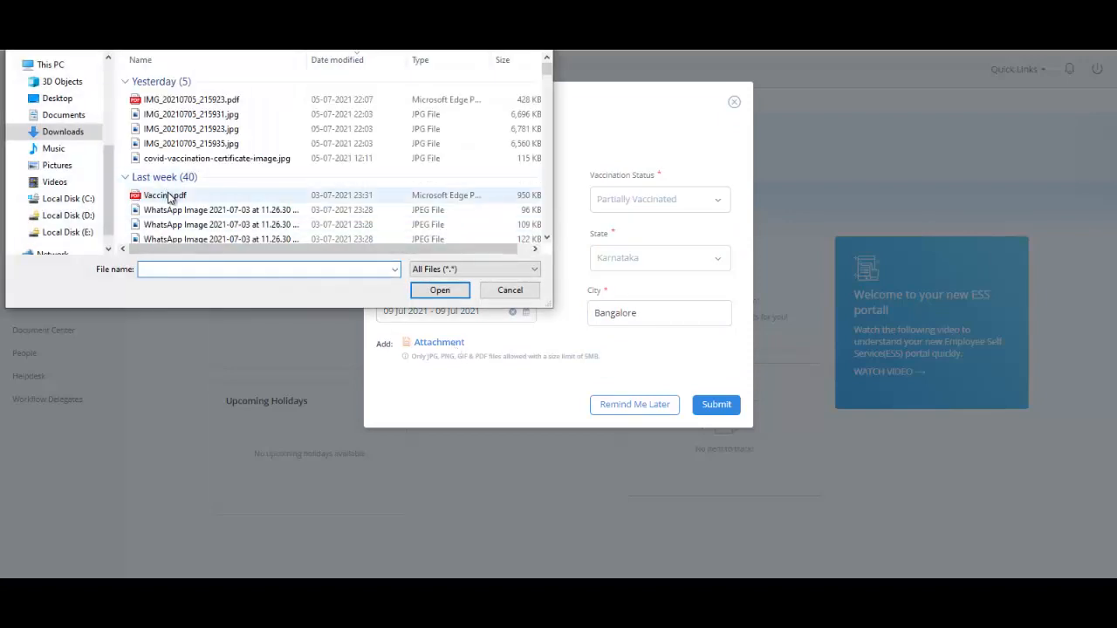
click(440, 290)
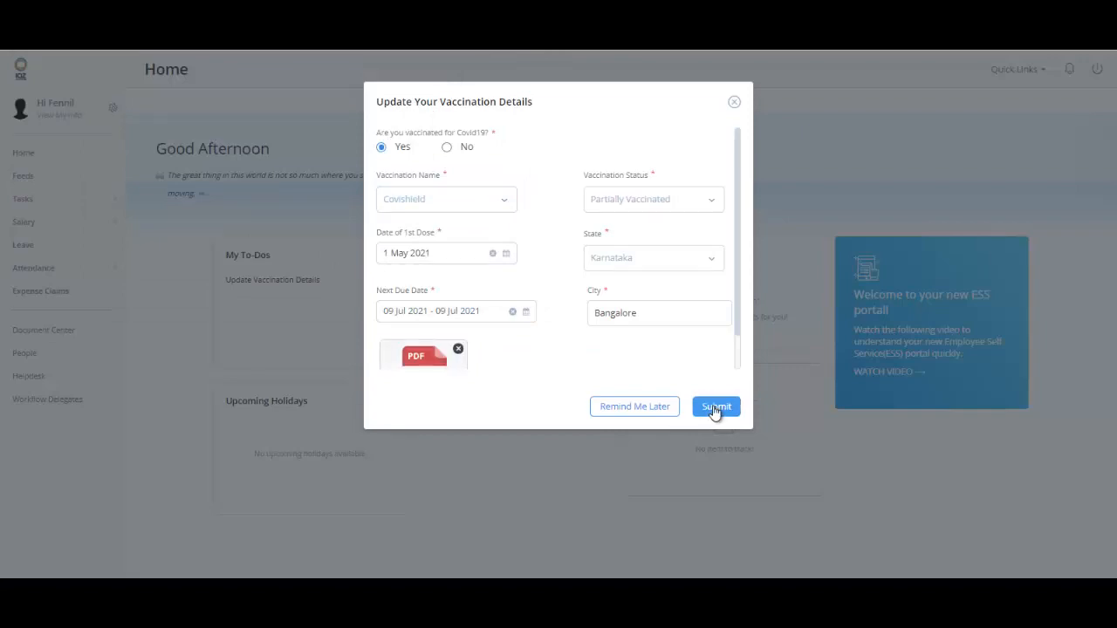
click(716, 407)
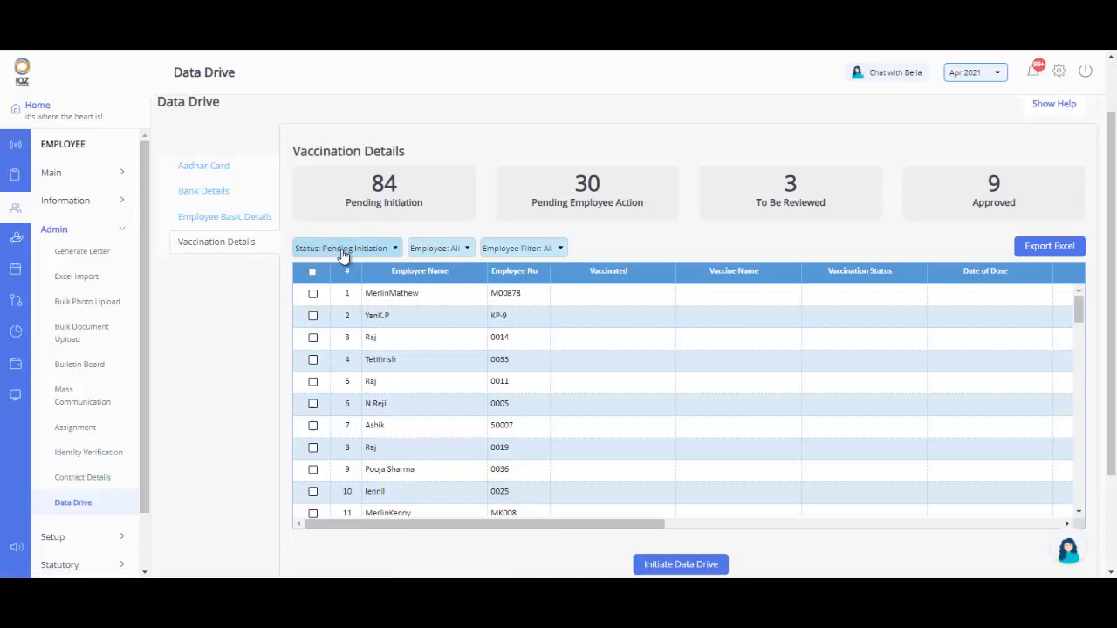
Filter Vaccination Details to 'To be reviewed' and scroll right to see all columns.
click(345, 248)
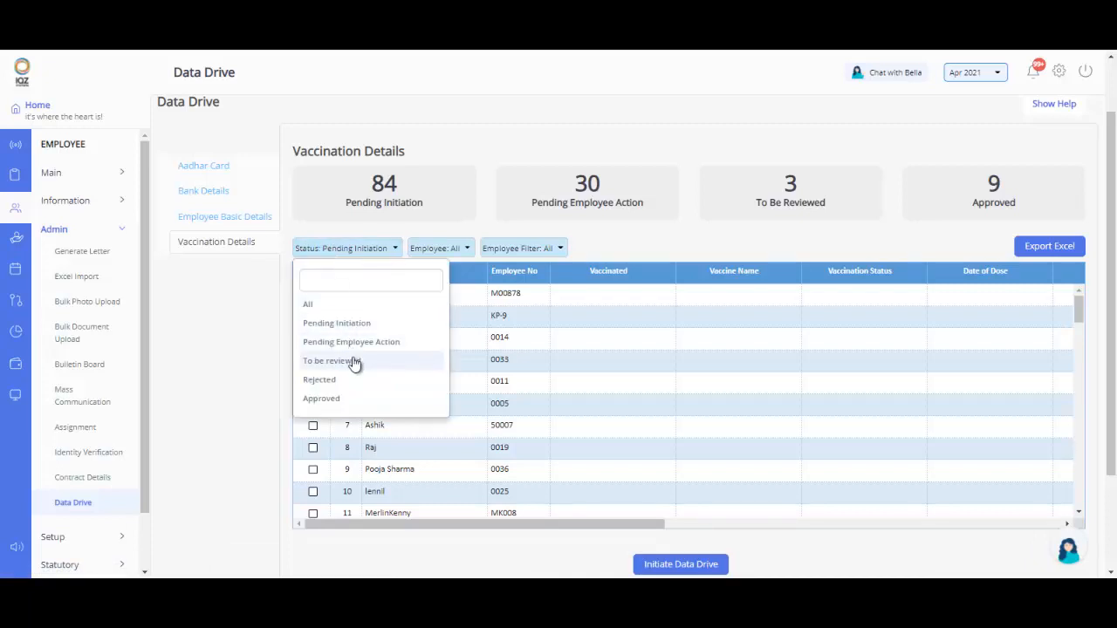
click(330, 361)
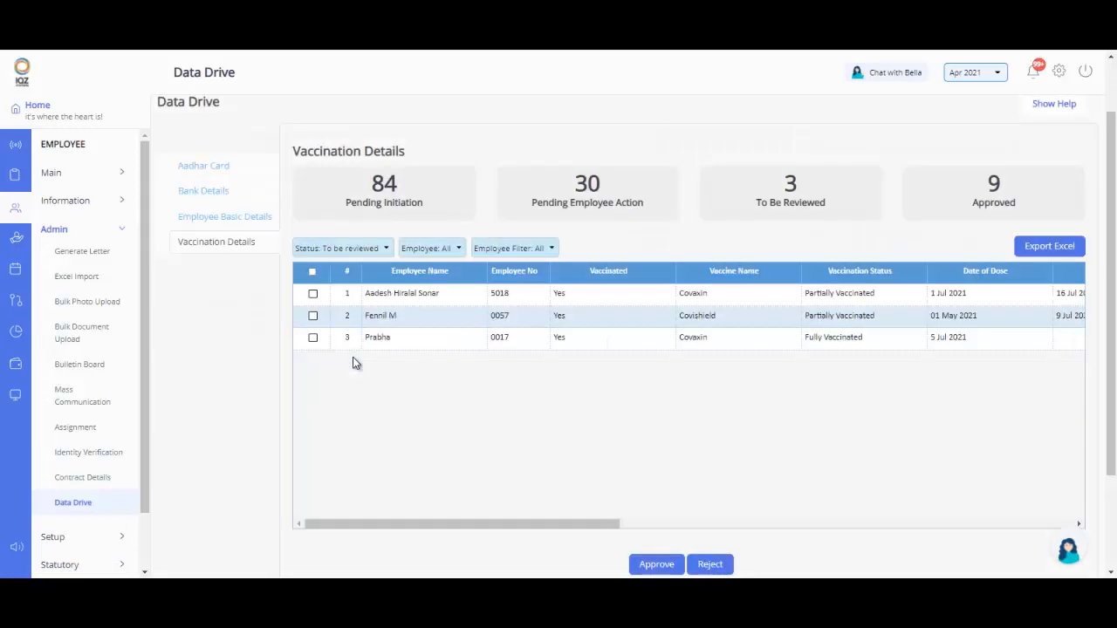
mouse_move(521, 441)
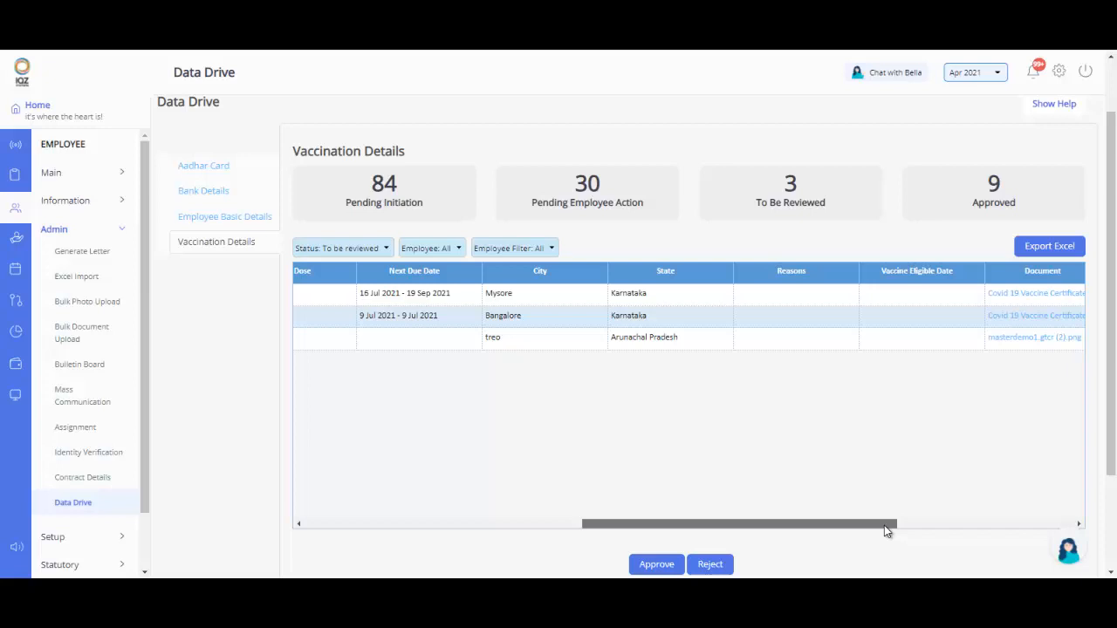
scroll(right, 3)
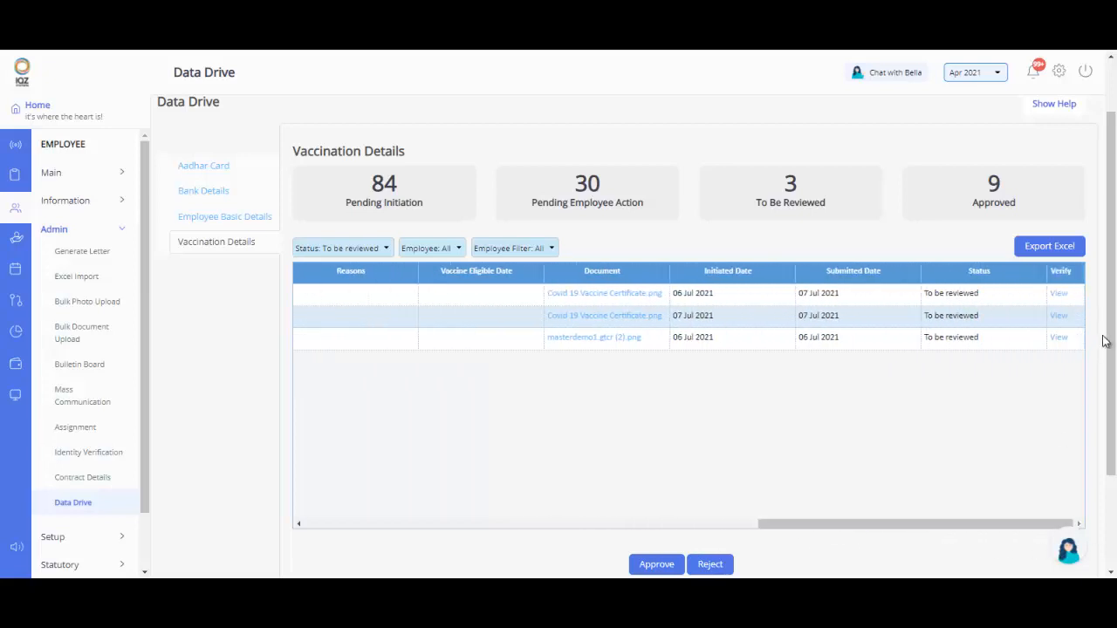
click(1059, 293)
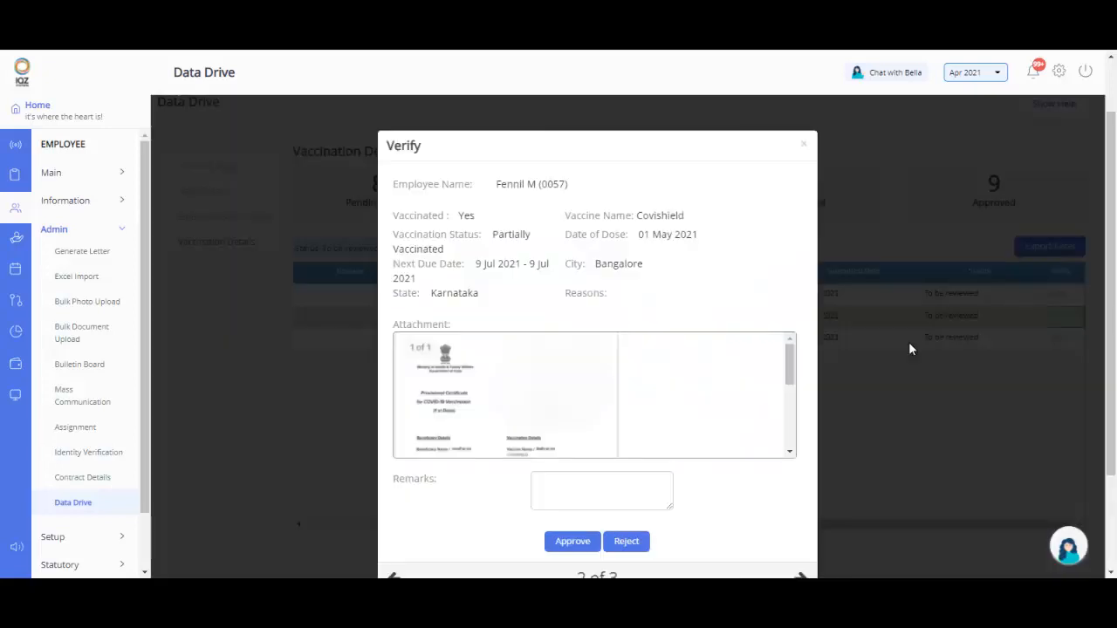
click(572, 541)
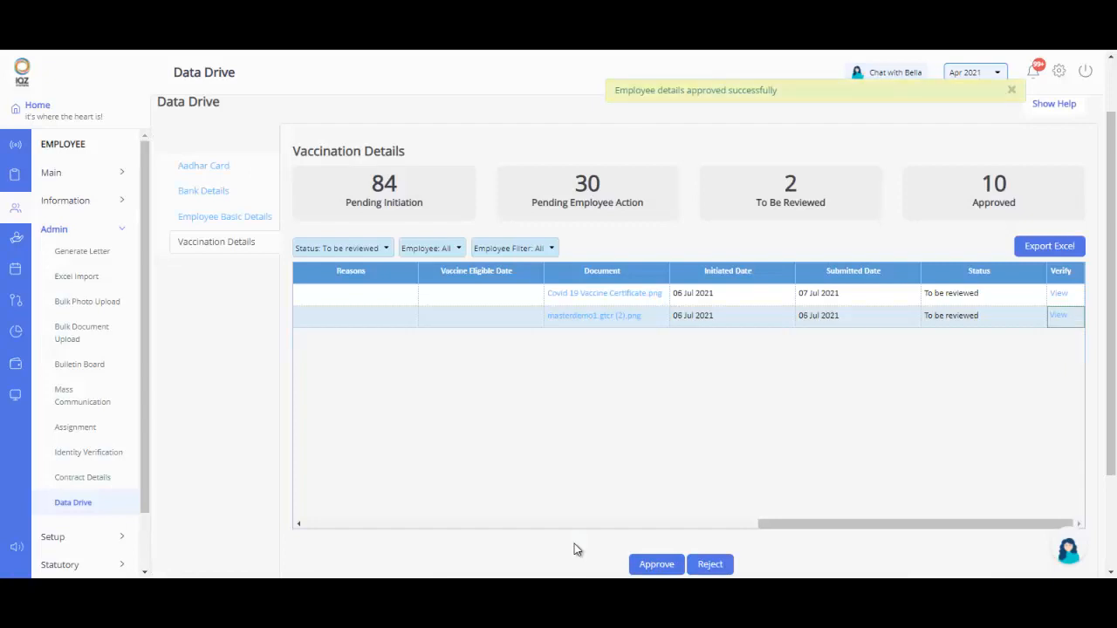
scroll(right, 3)
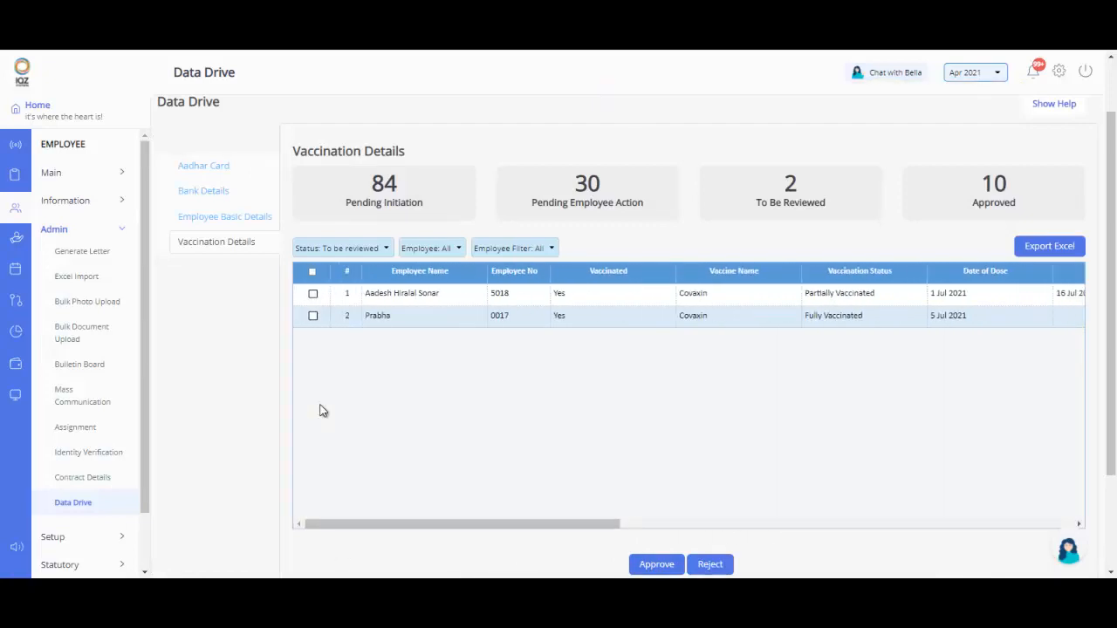
Select both pending employees and bulk-approve their vaccination records with confirmation.
click(313, 293)
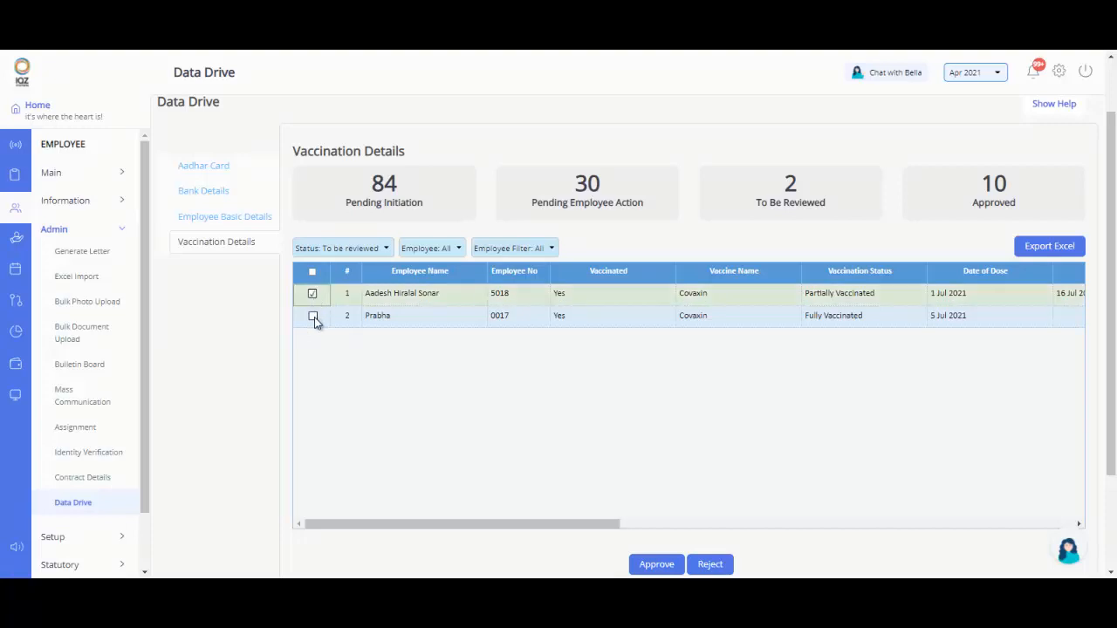
click(311, 315)
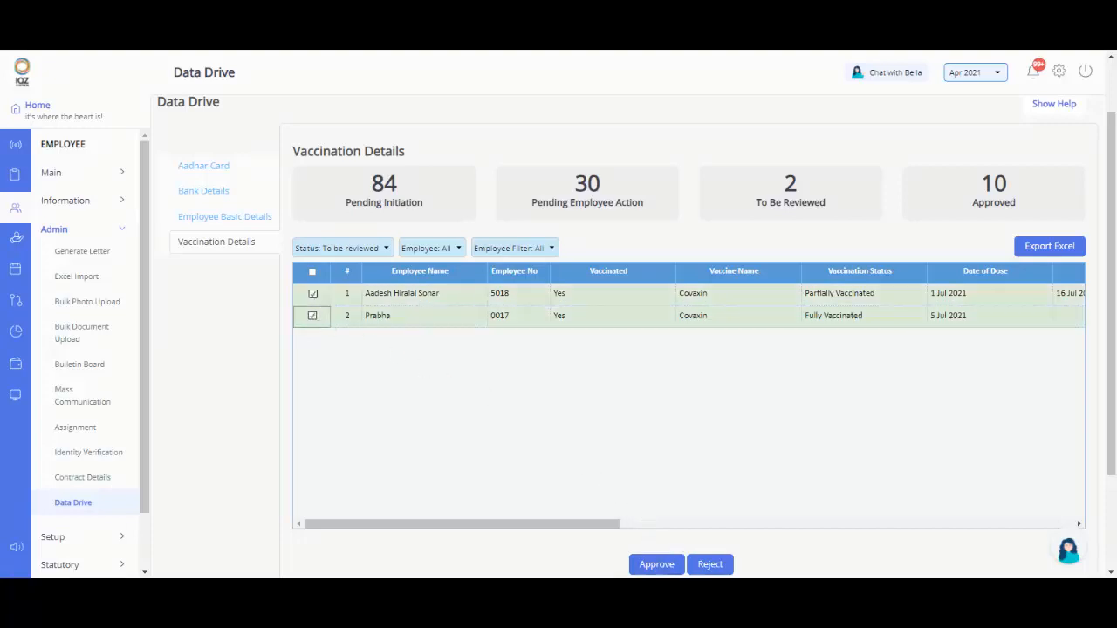
click(656, 564)
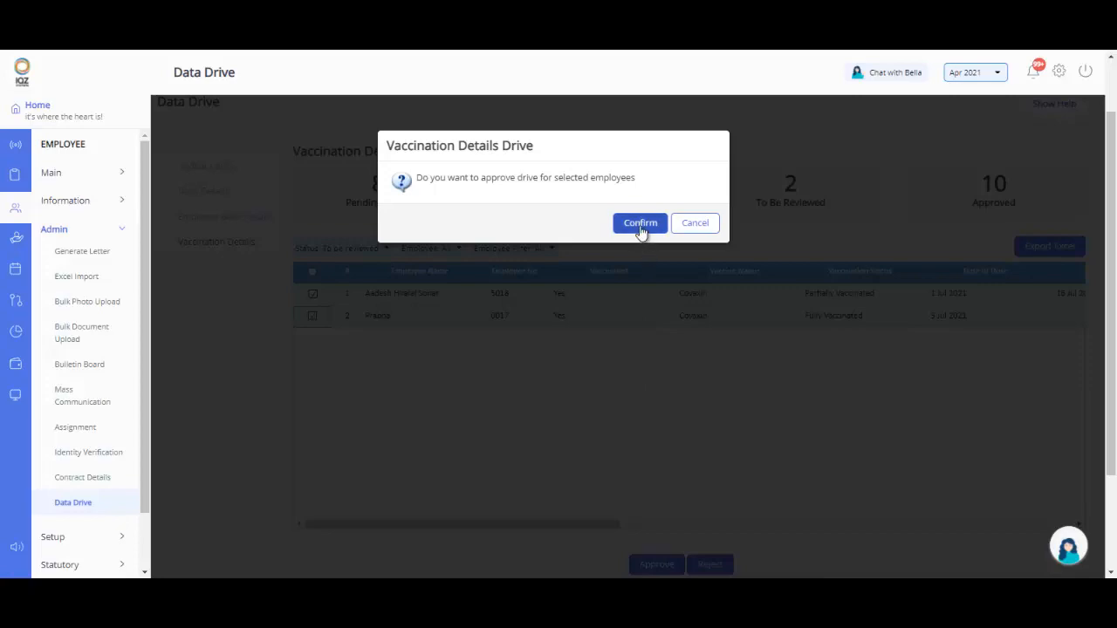
click(639, 223)
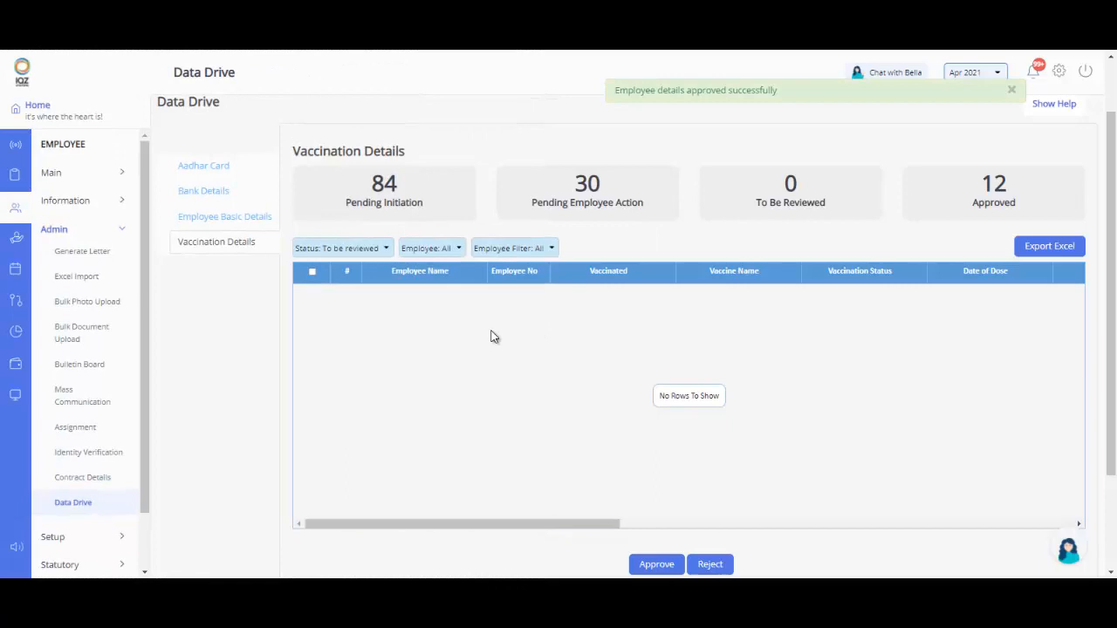
click(340, 248)
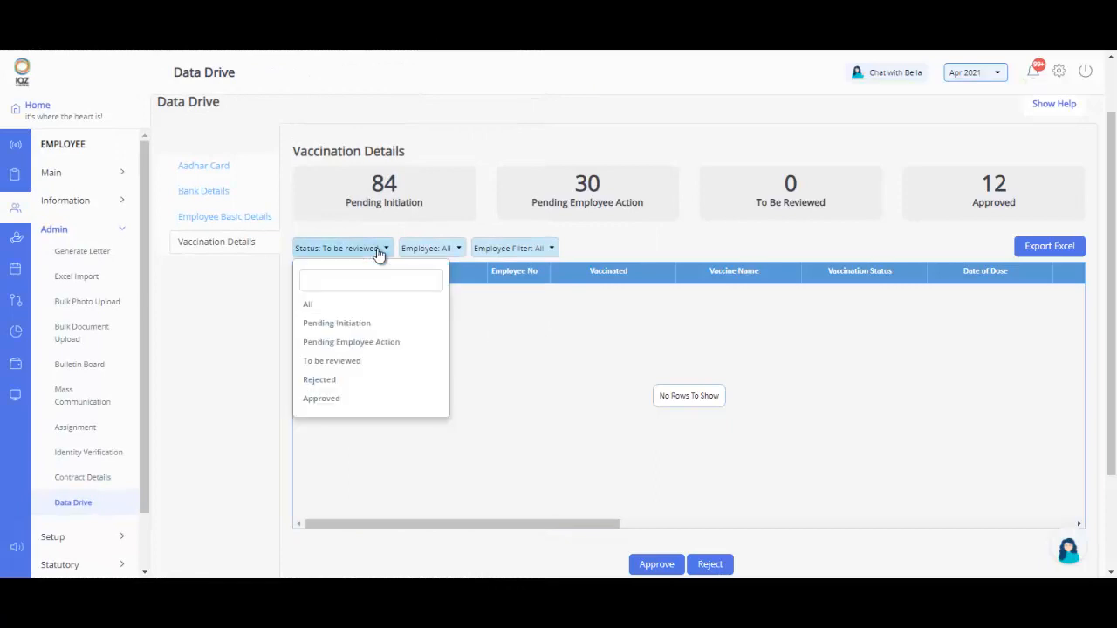
Filter the vaccination list to Pending Employee Action.
click(351, 341)
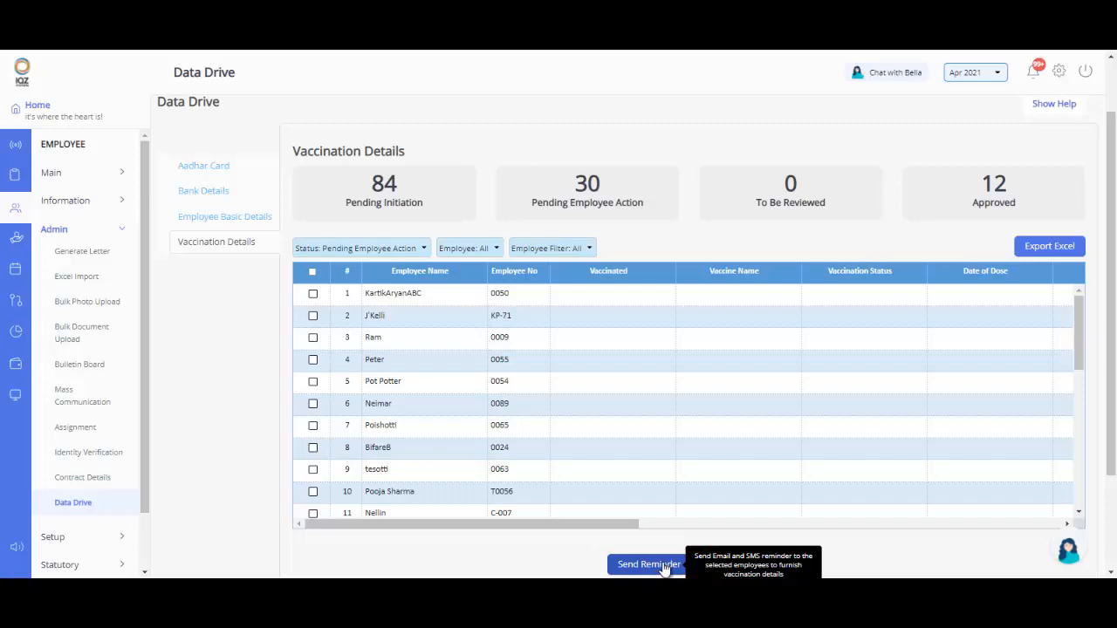
mouse_move(723, 565)
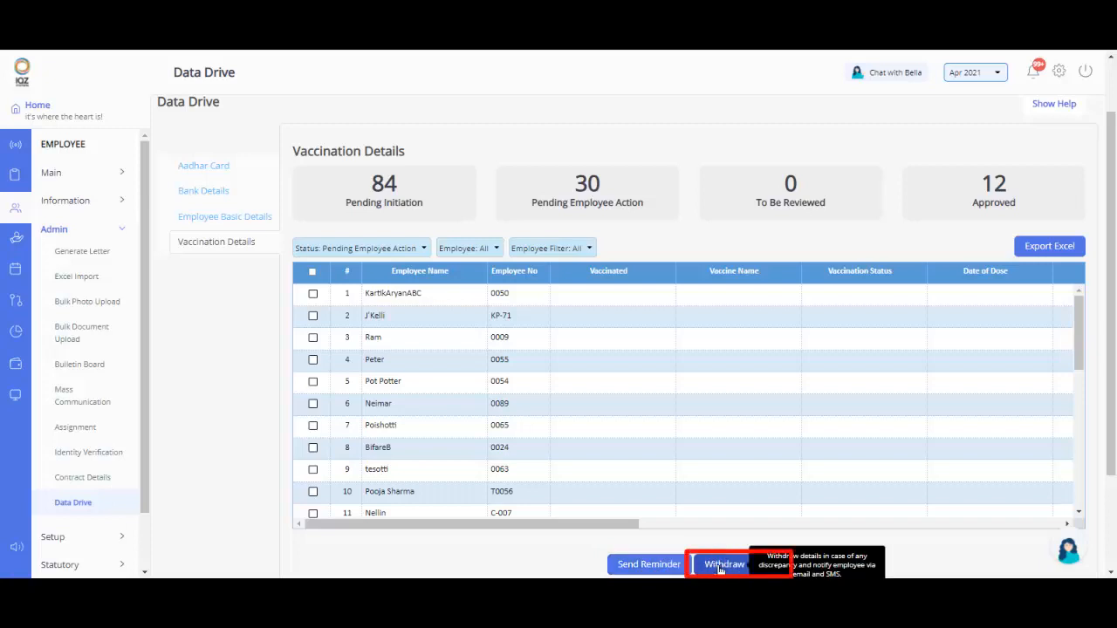
mouse_move(365, 260)
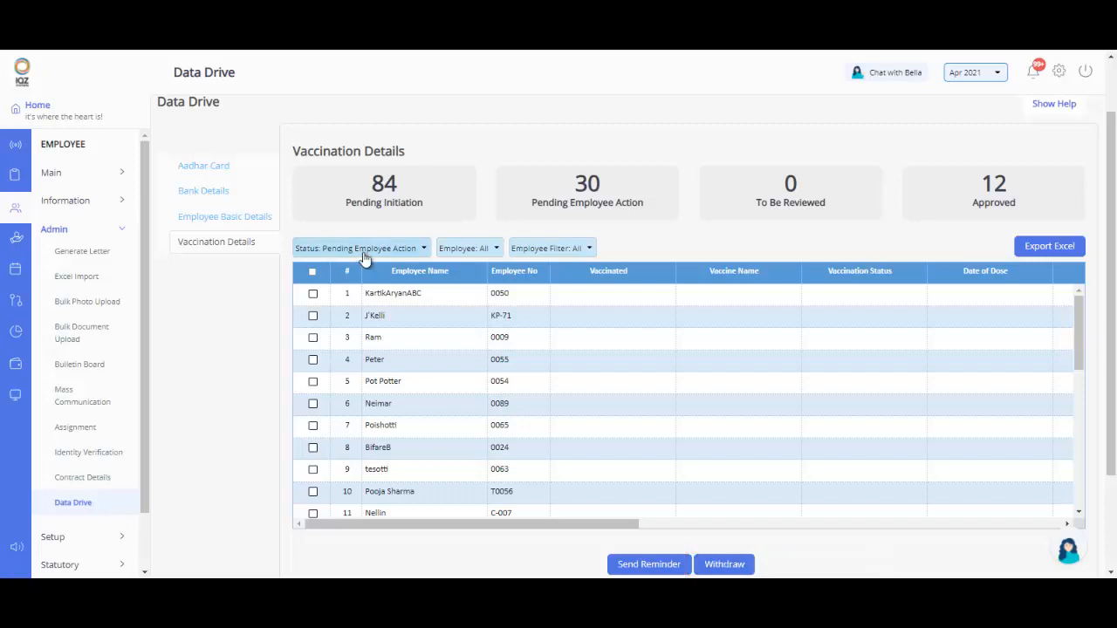
click(360, 248)
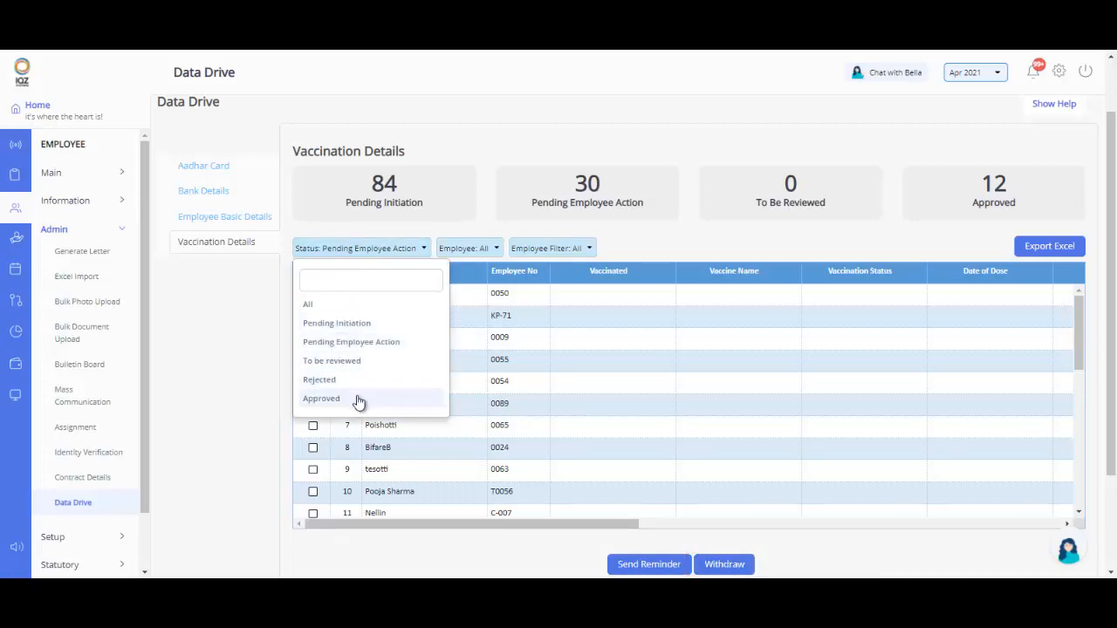
Filter the list to Approved records, then browse the Employee Filter group choices.
click(321, 398)
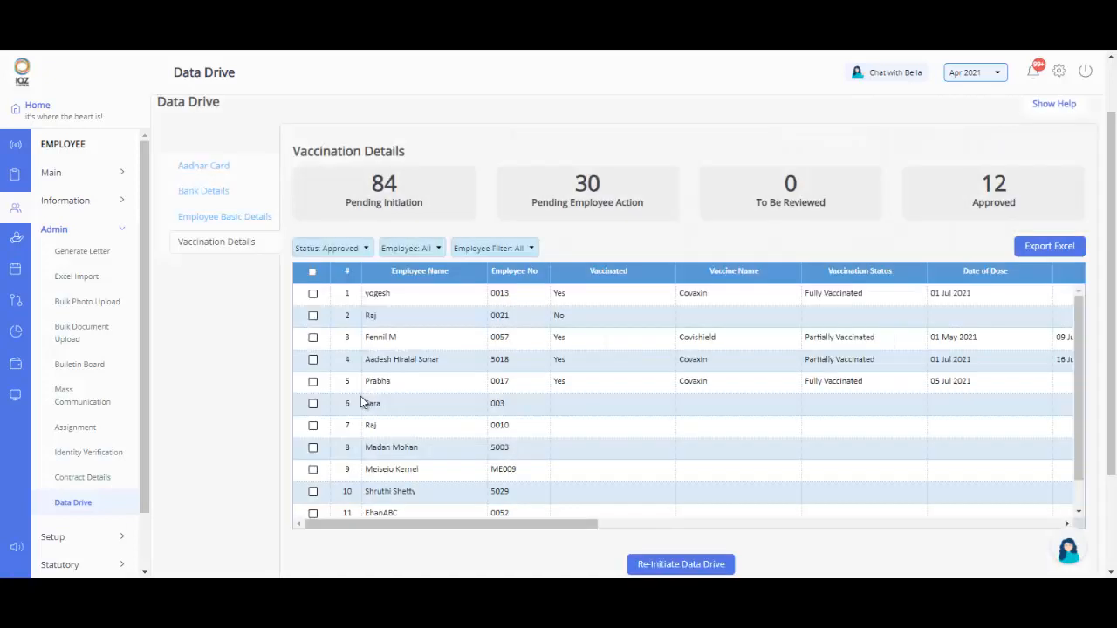
mouse_move(680, 563)
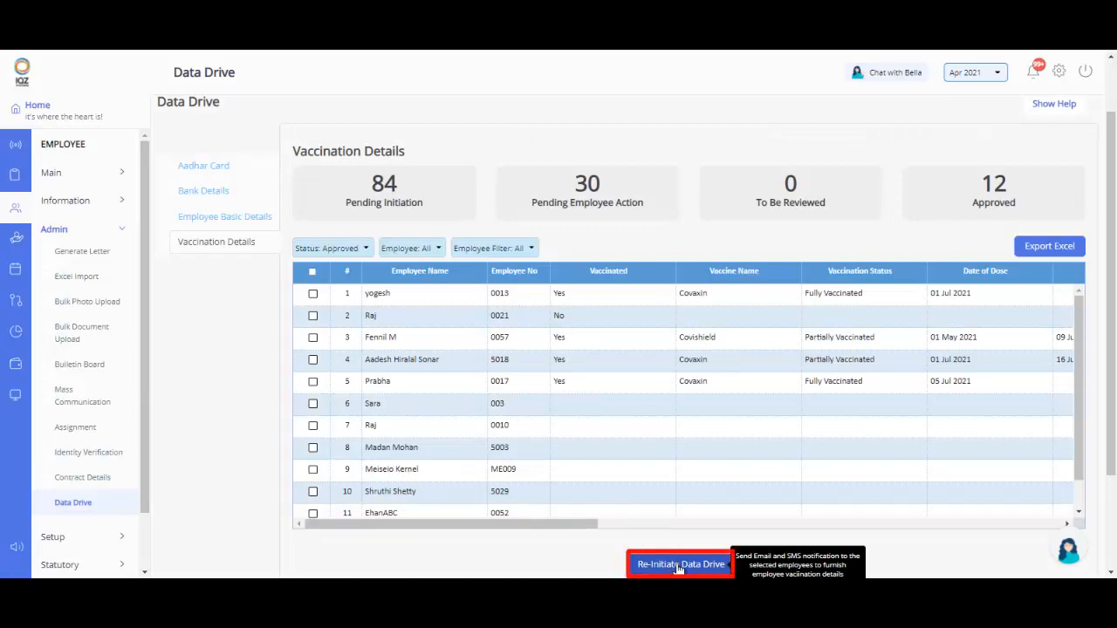
mouse_move(565, 409)
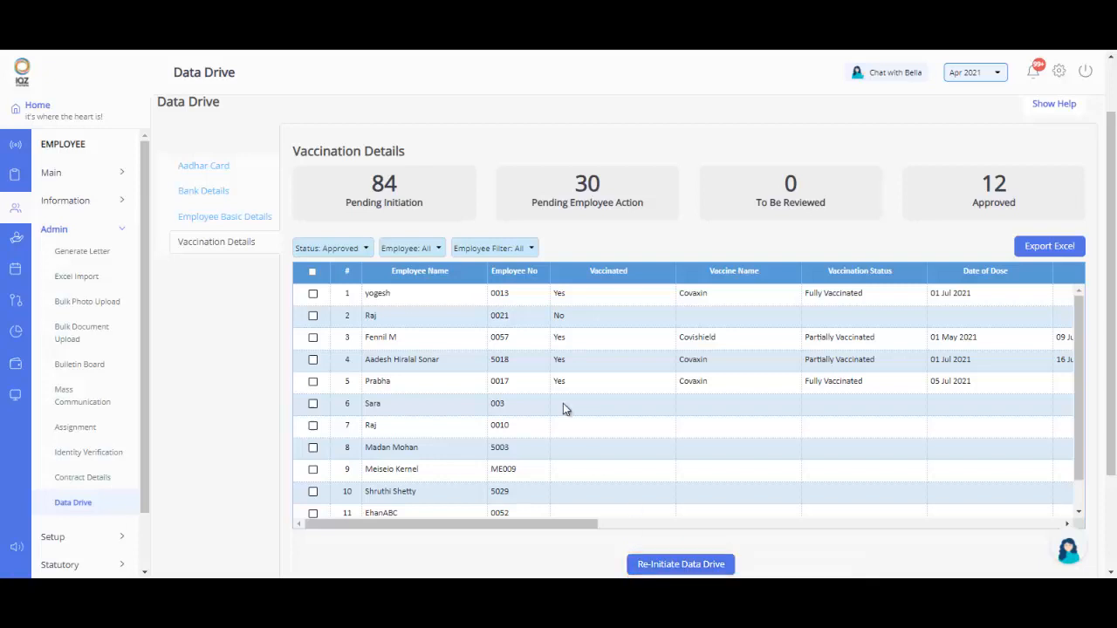
click(493, 248)
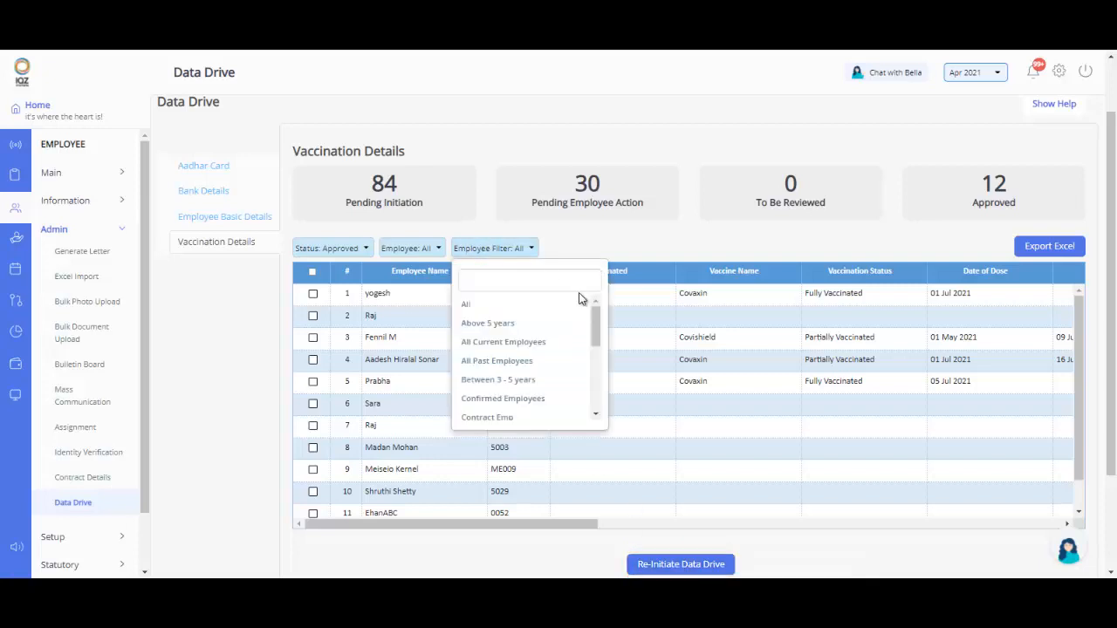
scroll(down, 3)
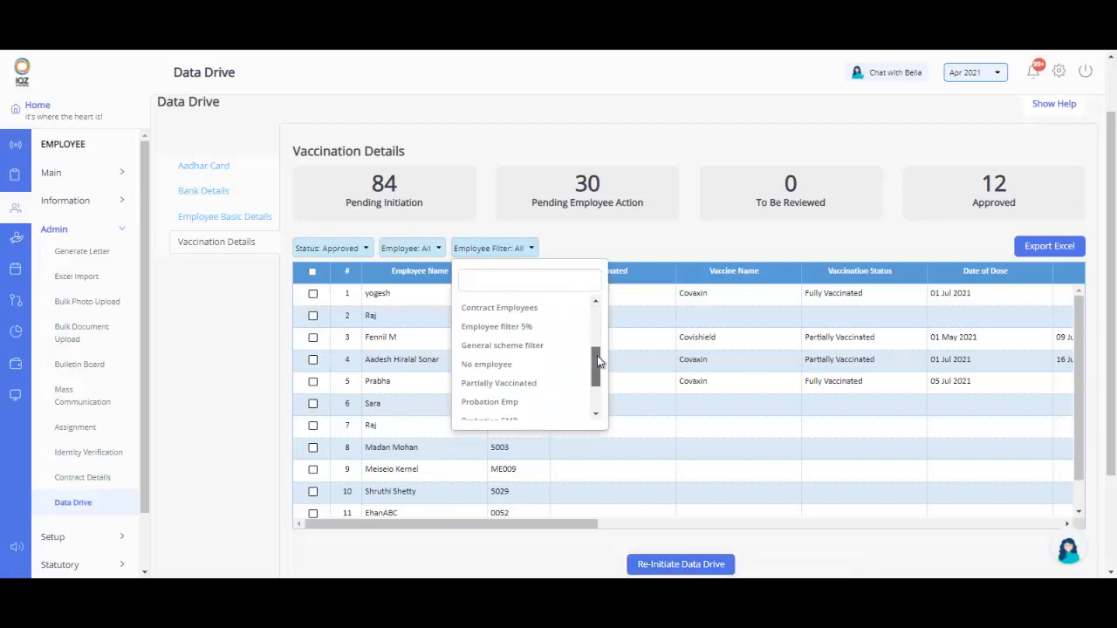